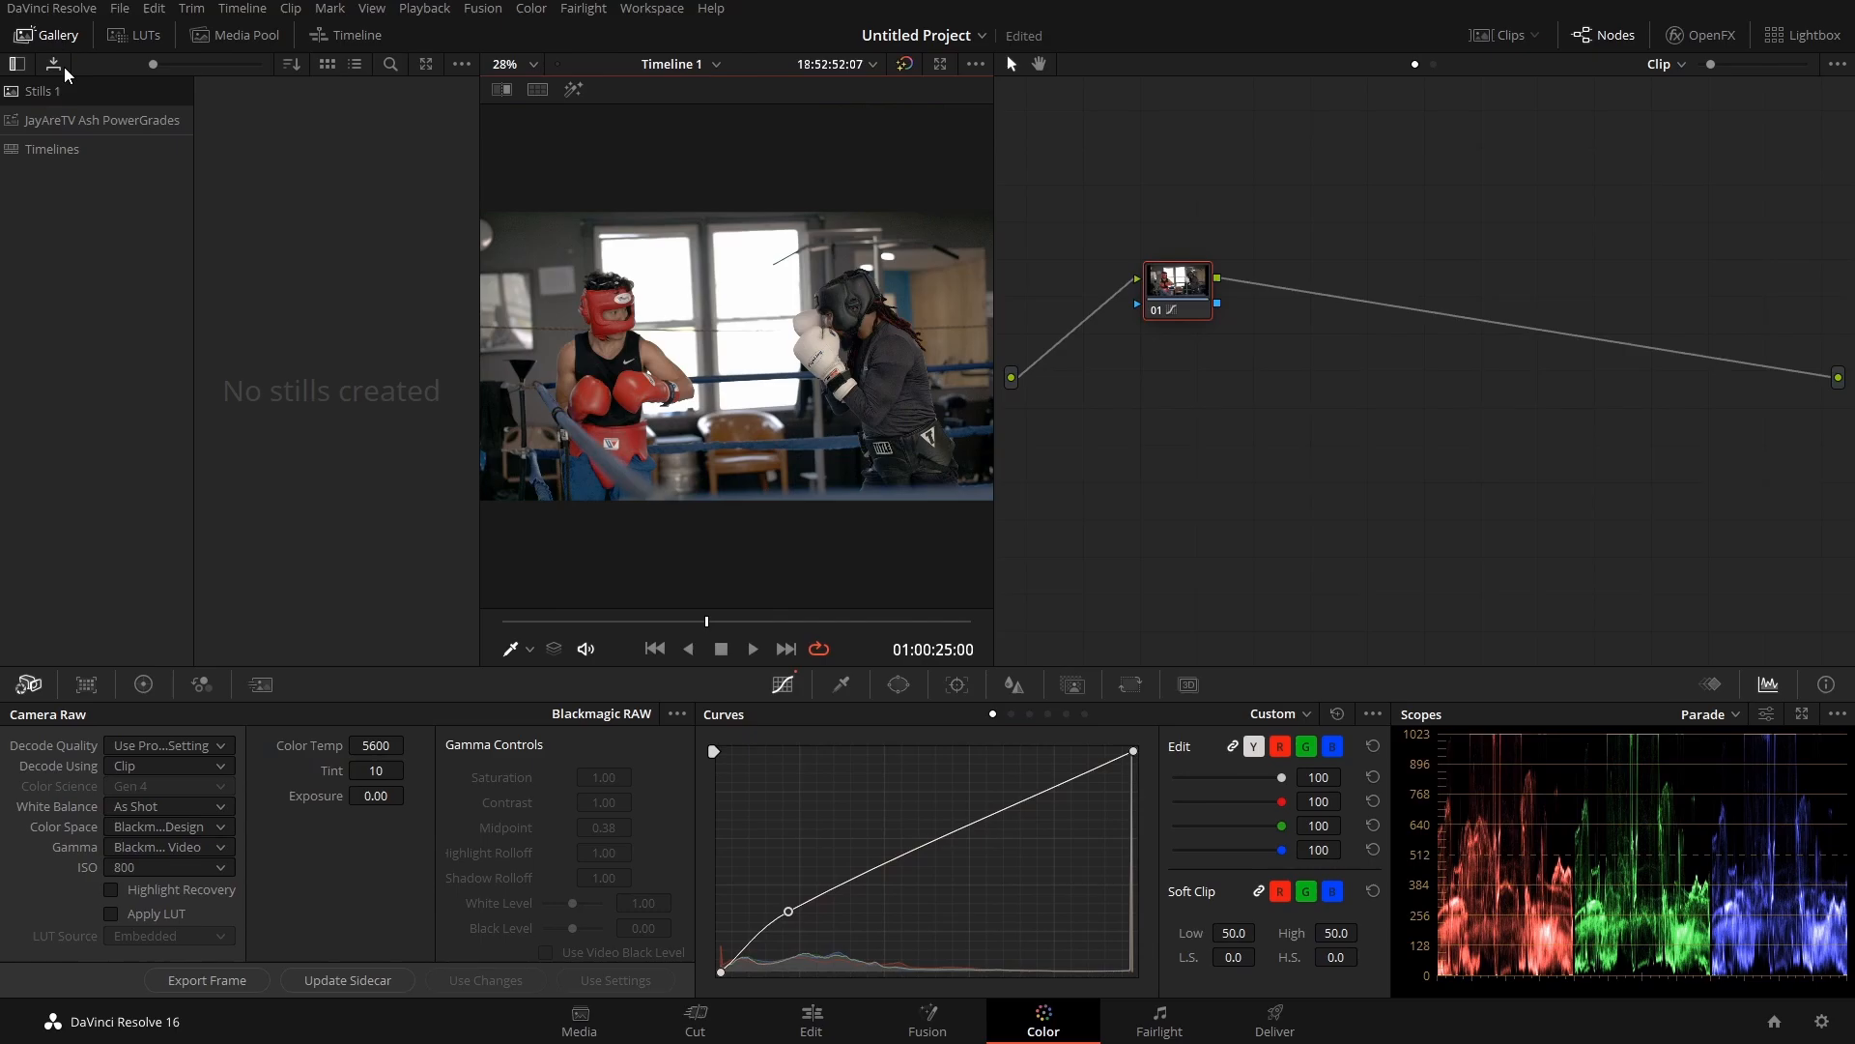
Step: Apply the Natural 70s PowerGrade and inspect its Sat+Lum and Mid Shift nodes
left_click(105, 119)
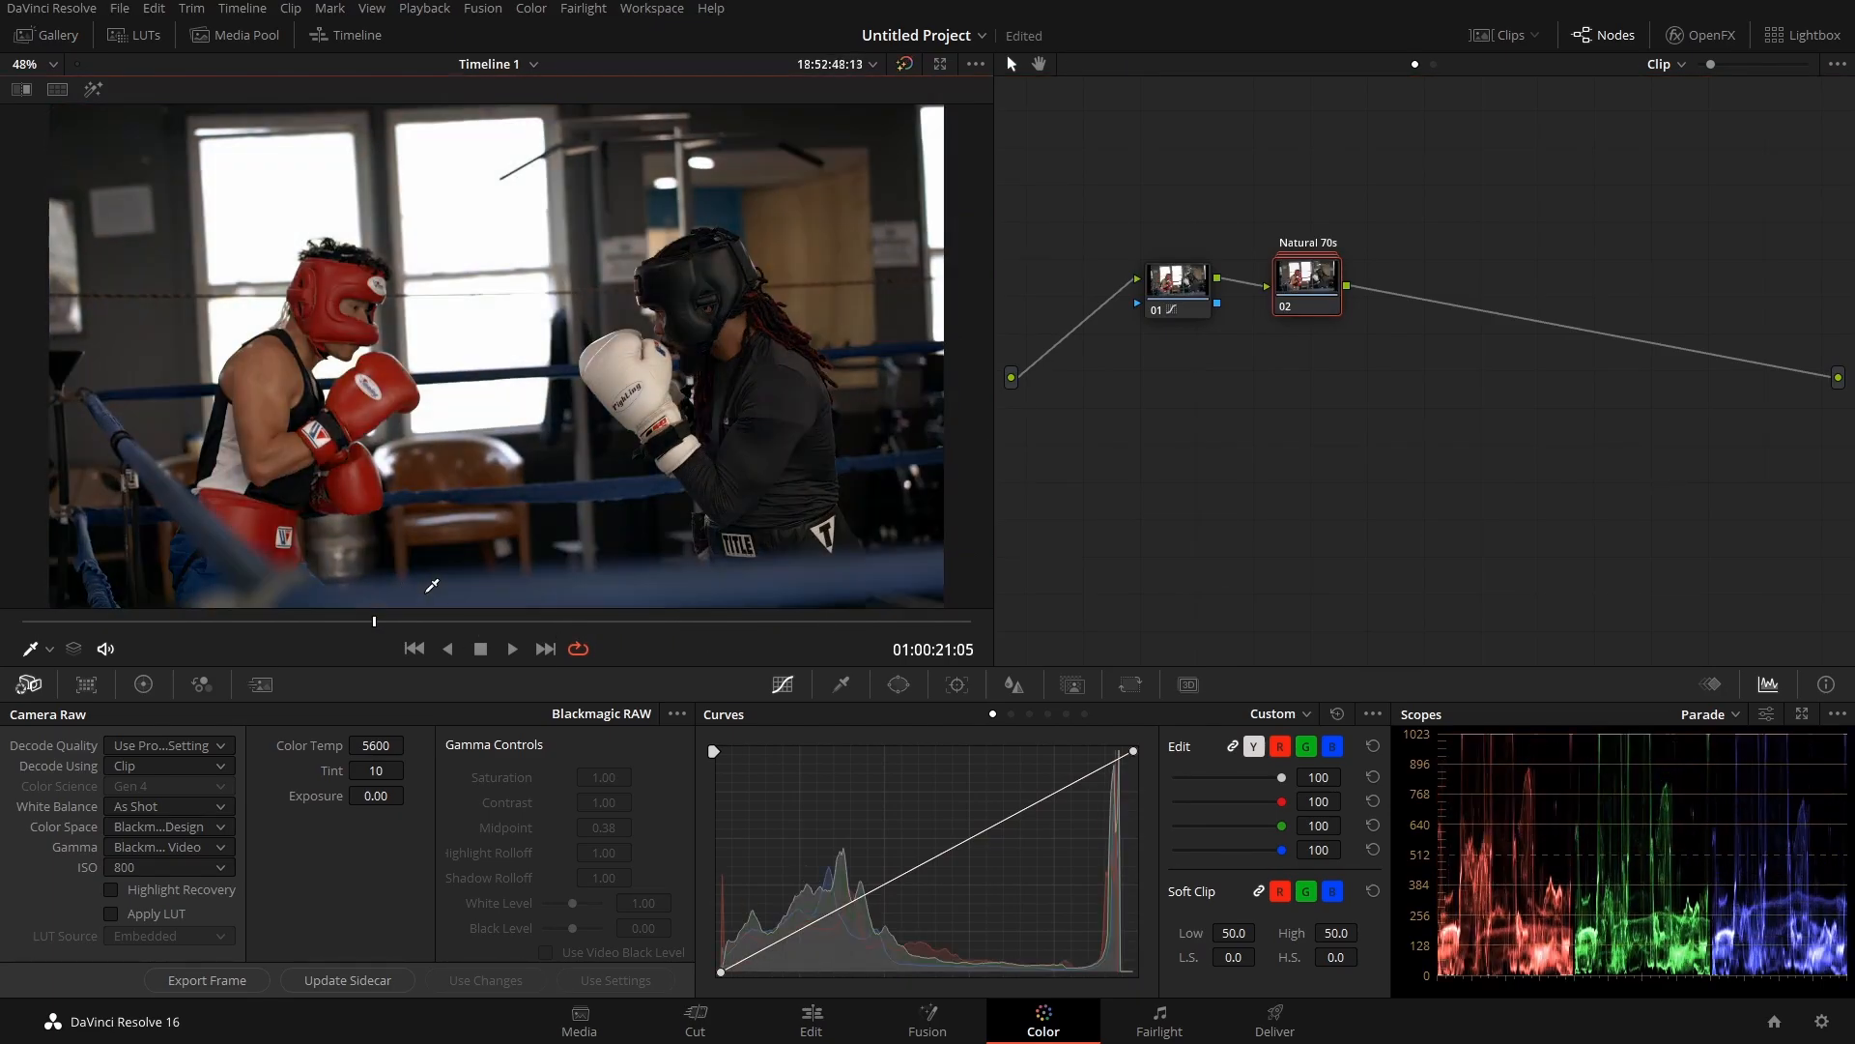
right_click(1307, 281)
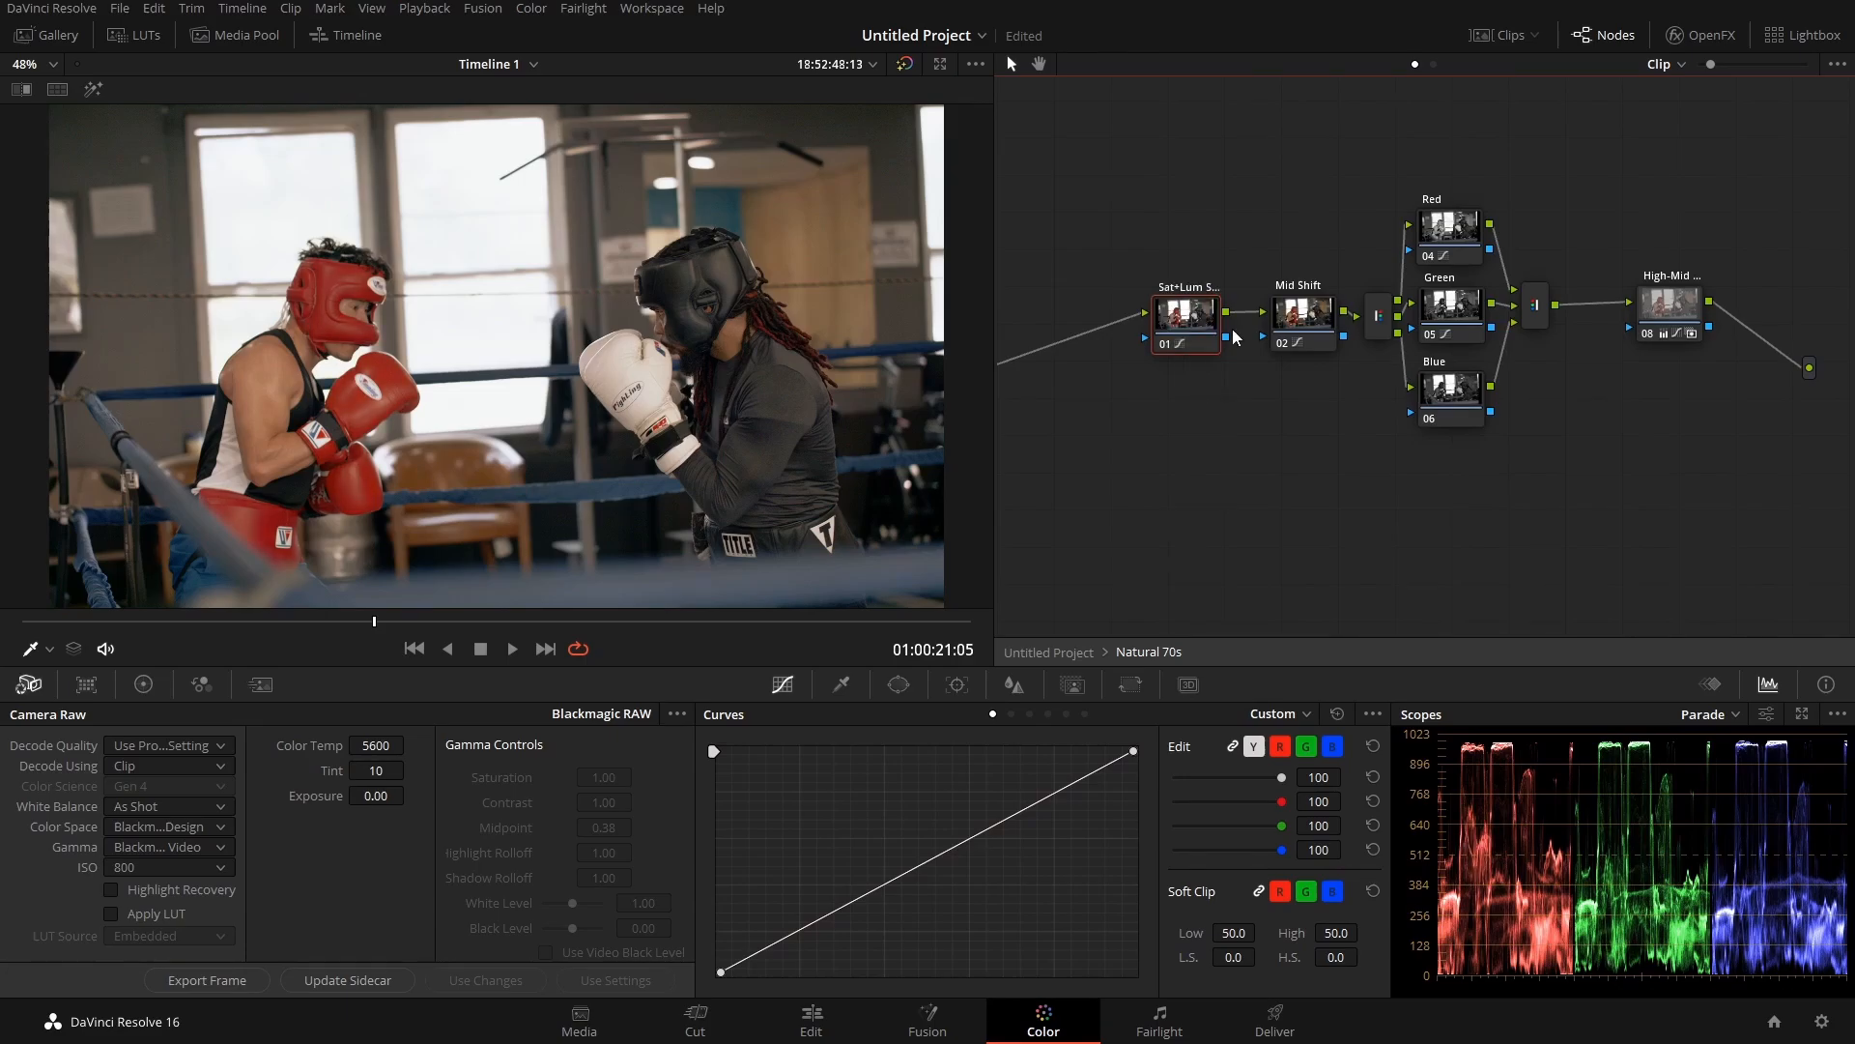
left_click(1303, 313)
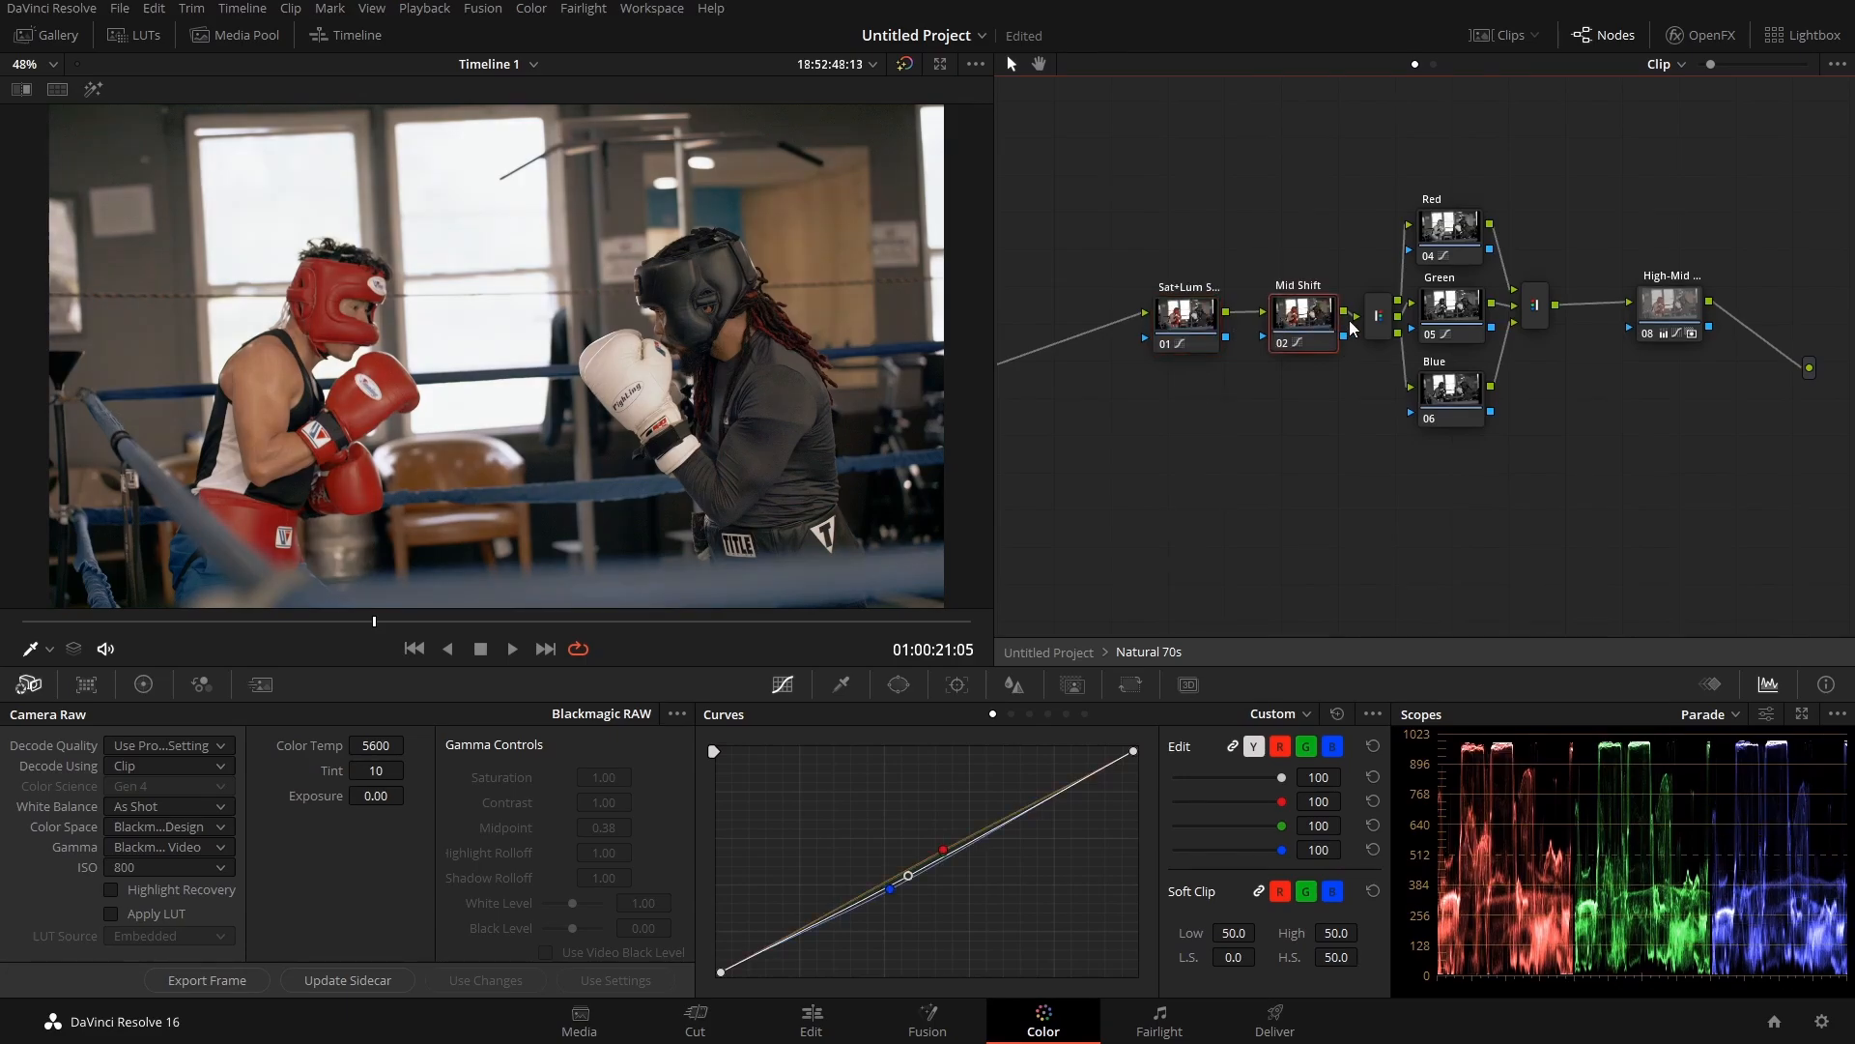
left_click(1670, 308)
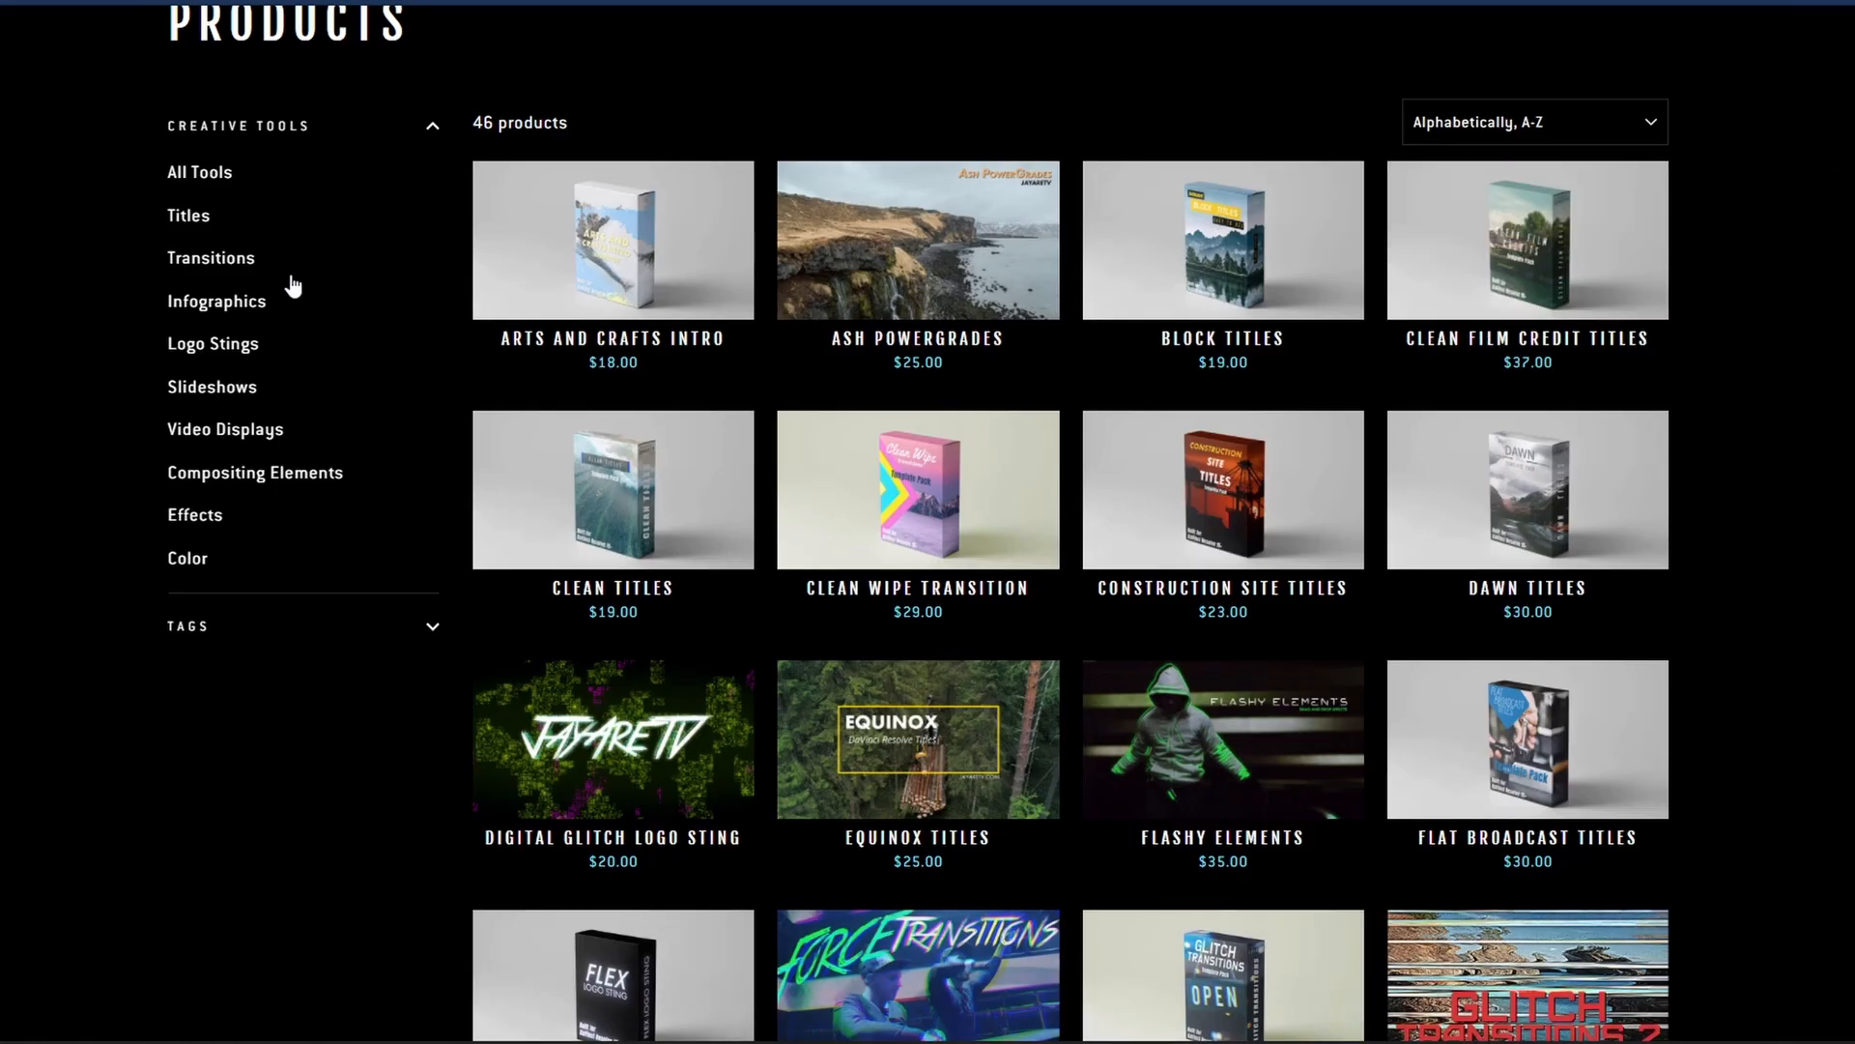
Step: Show the Titles category and browse its 20 title template products
left_click(189, 216)
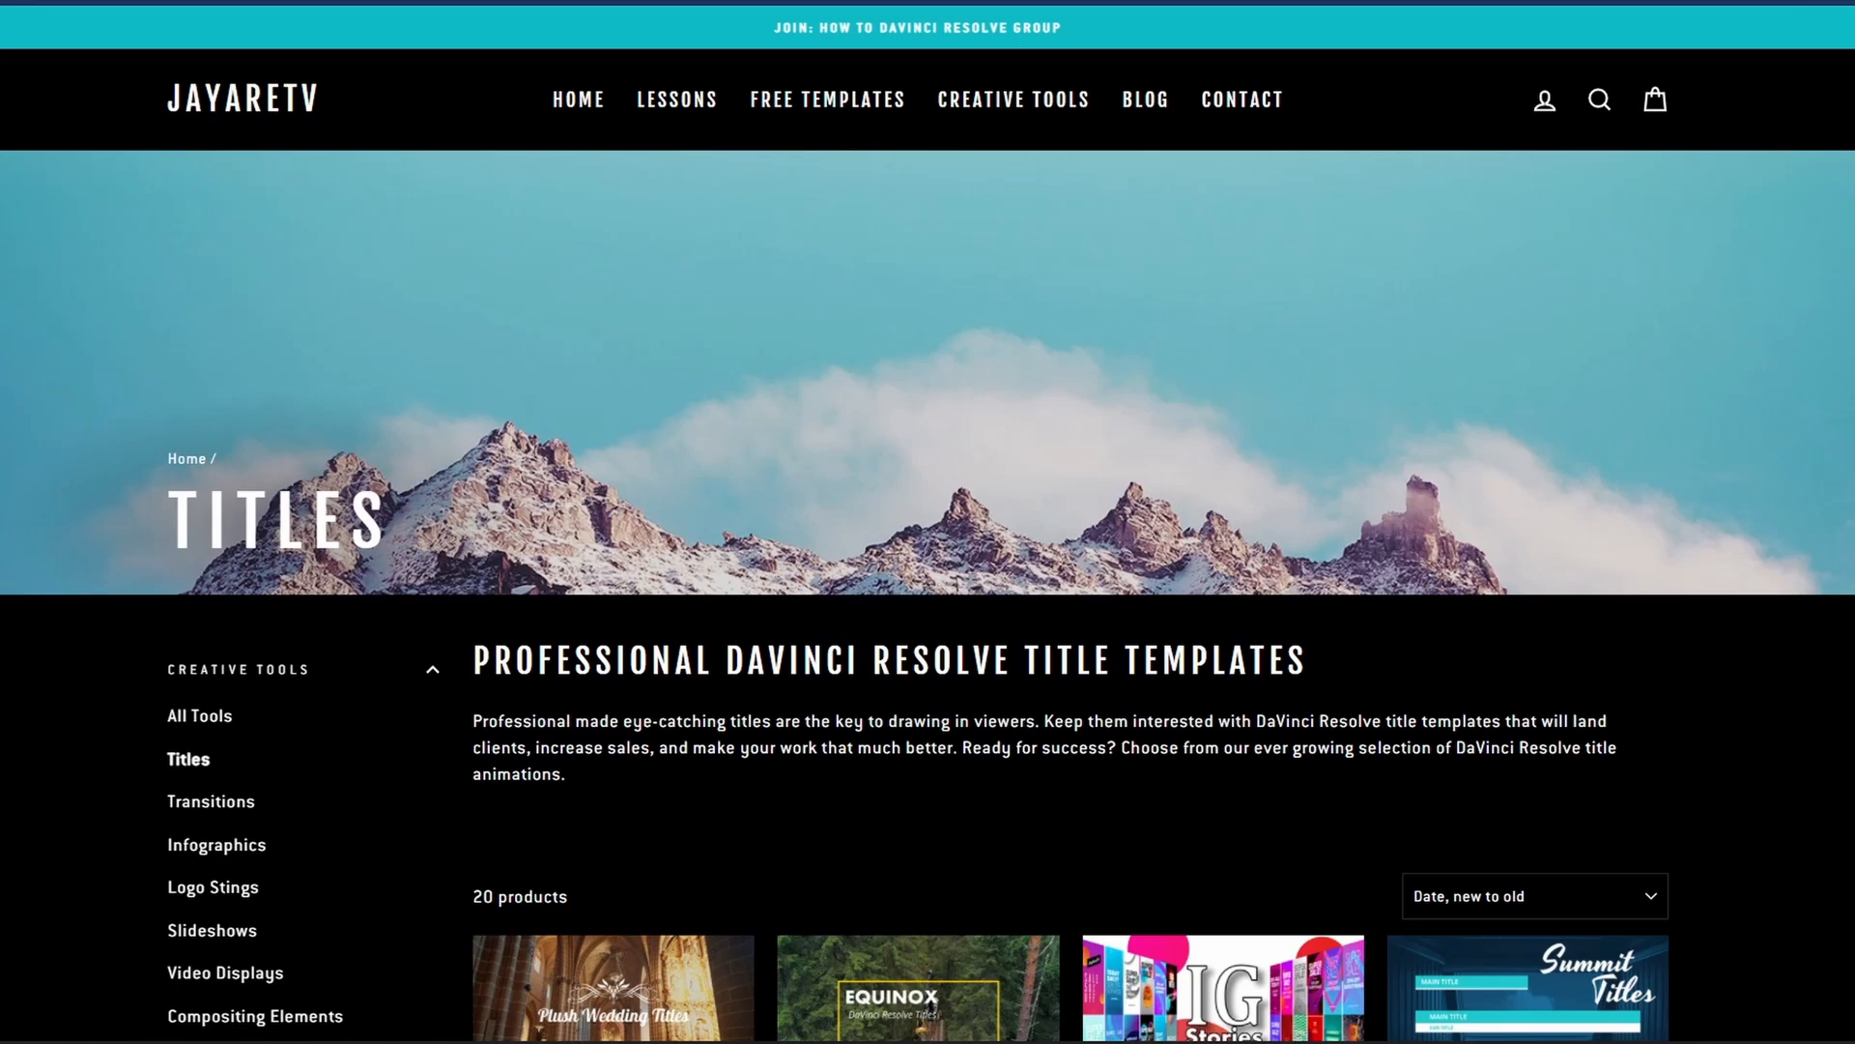
scroll("down", 3)
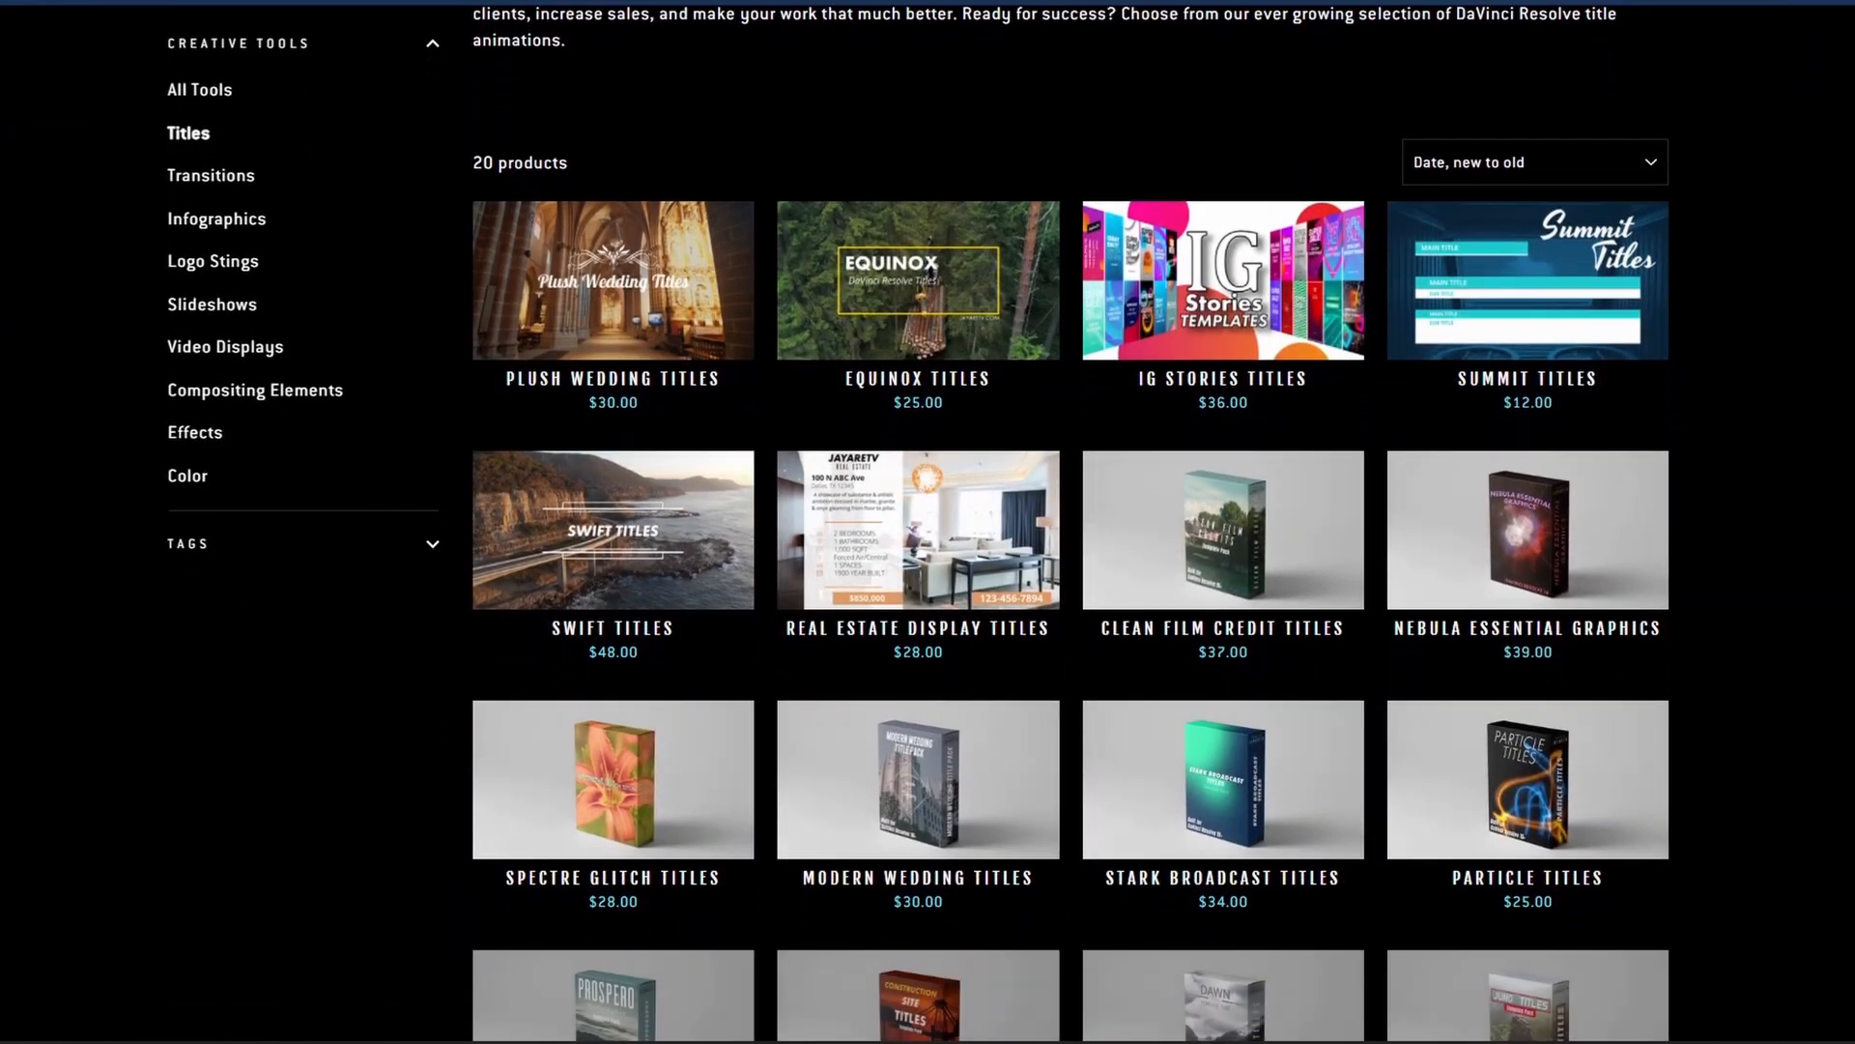
mouse_move(1240, 789)
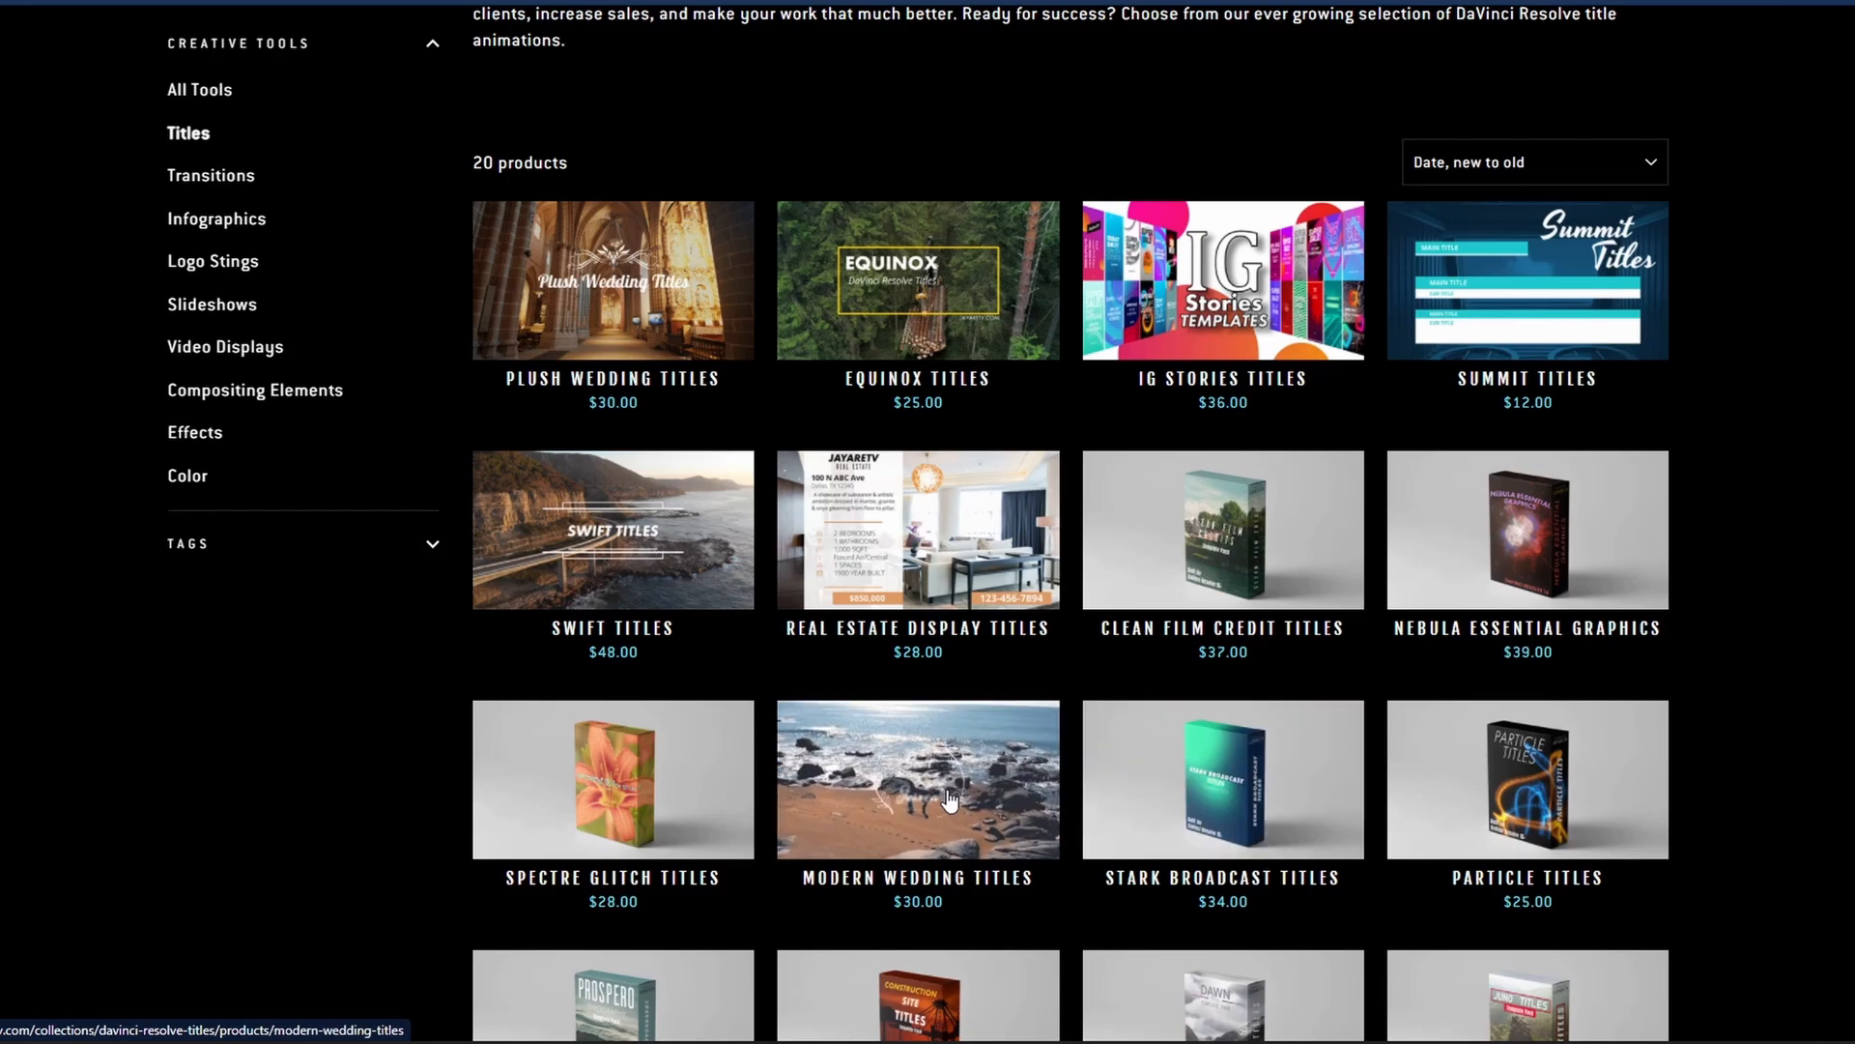
mouse_move(922, 581)
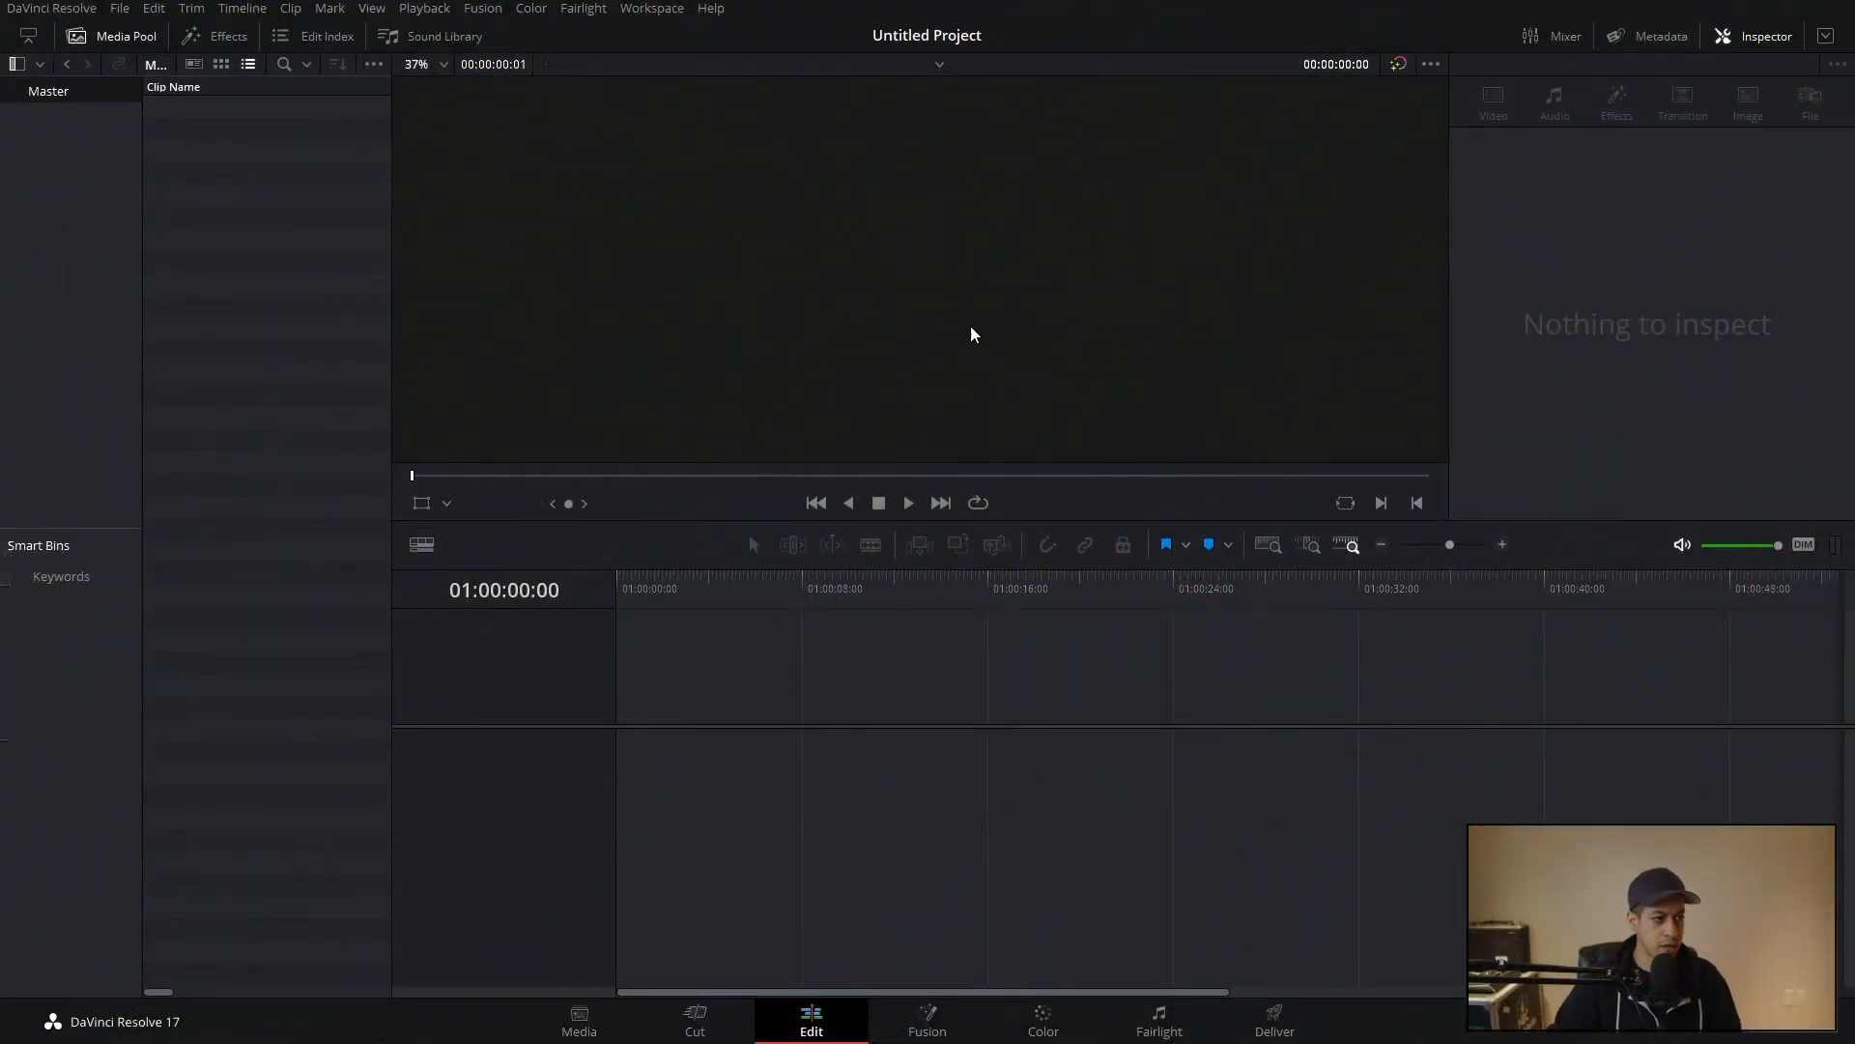
mouse_move(984, 561)
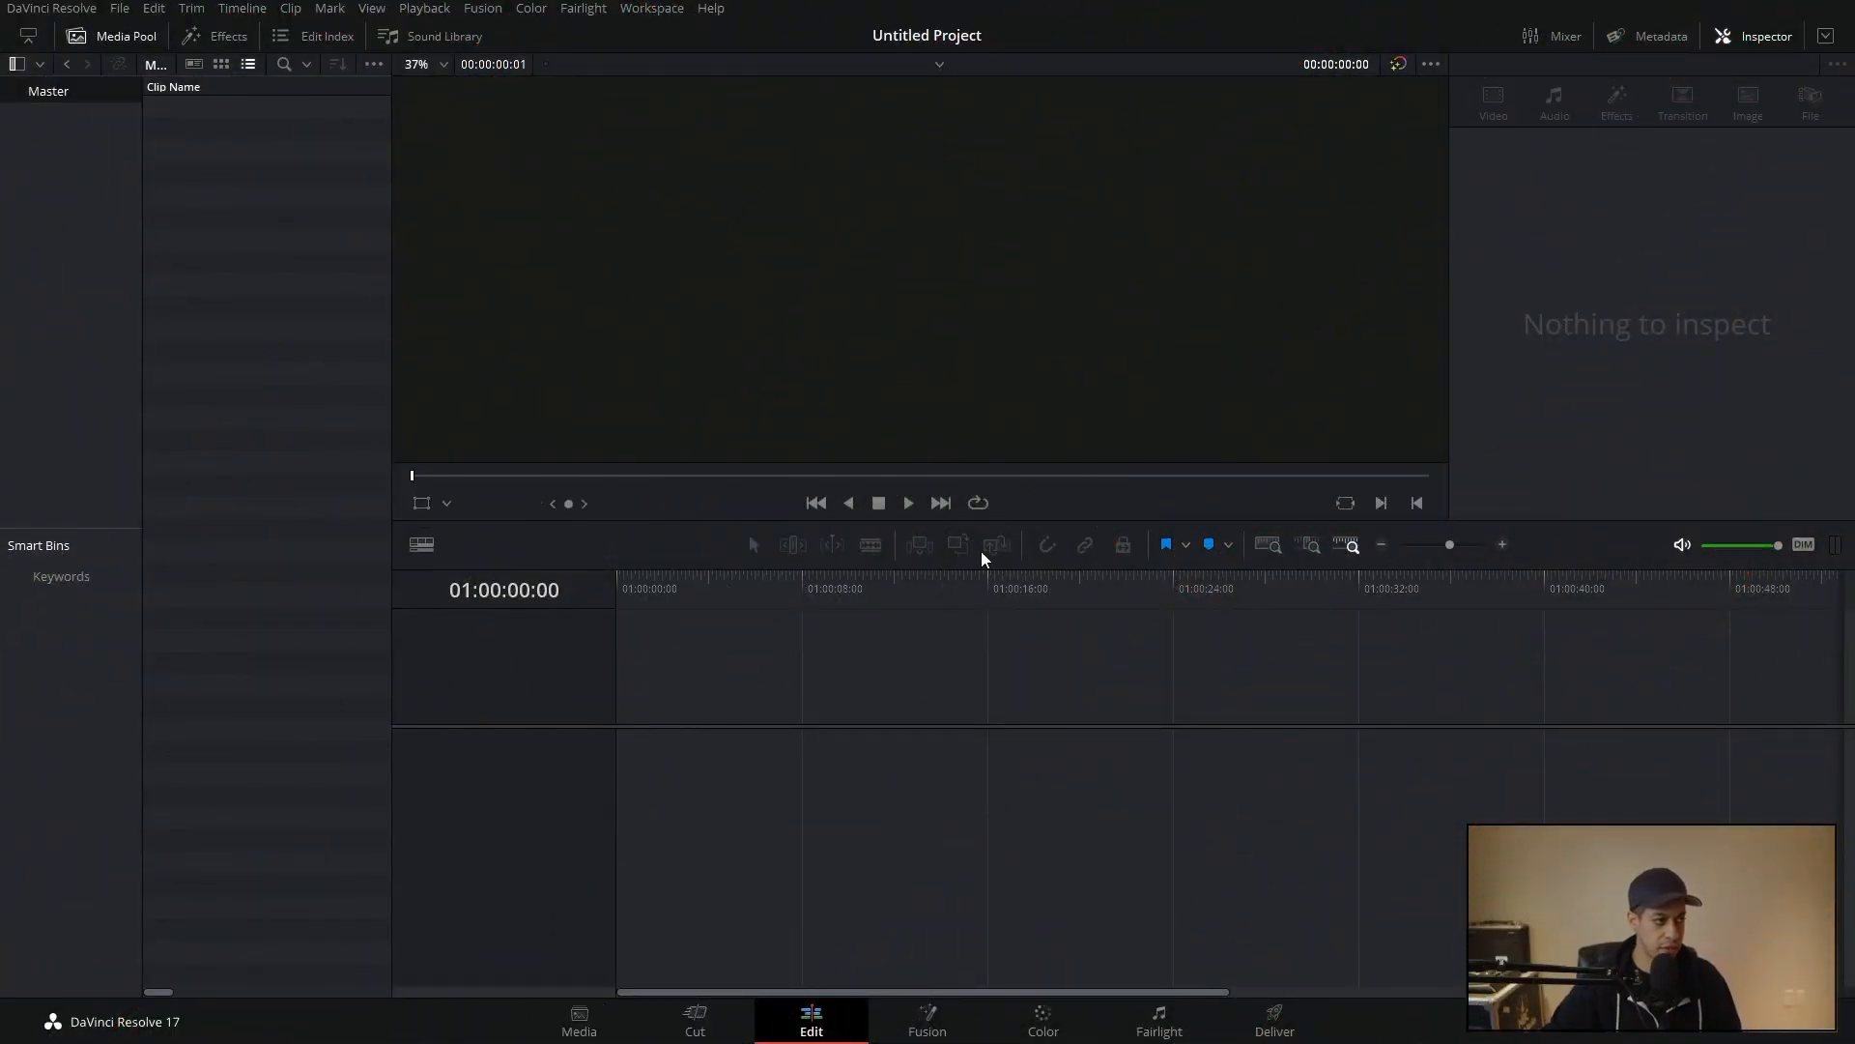
mouse_move(131, 317)
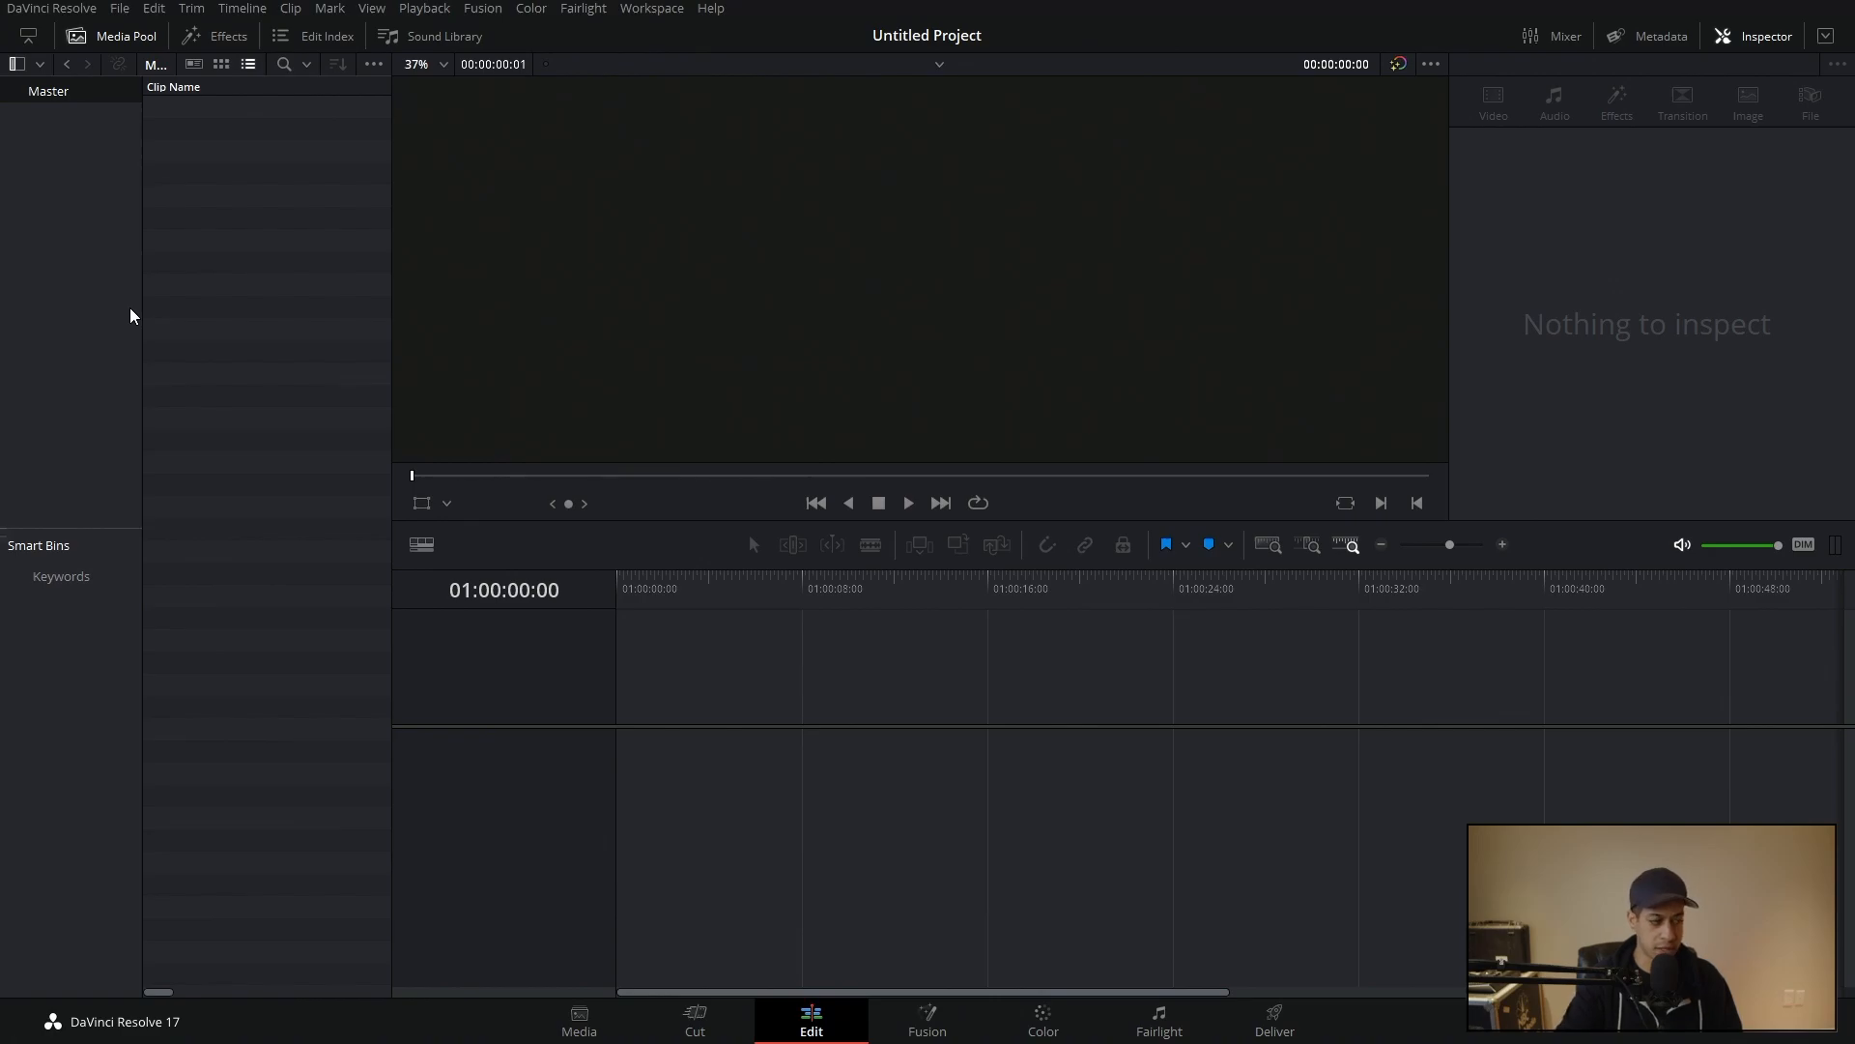
Step: Enable Show Power Bins from the View menu so the Media Pool shows a Master Power Bin
left_click(112, 35)
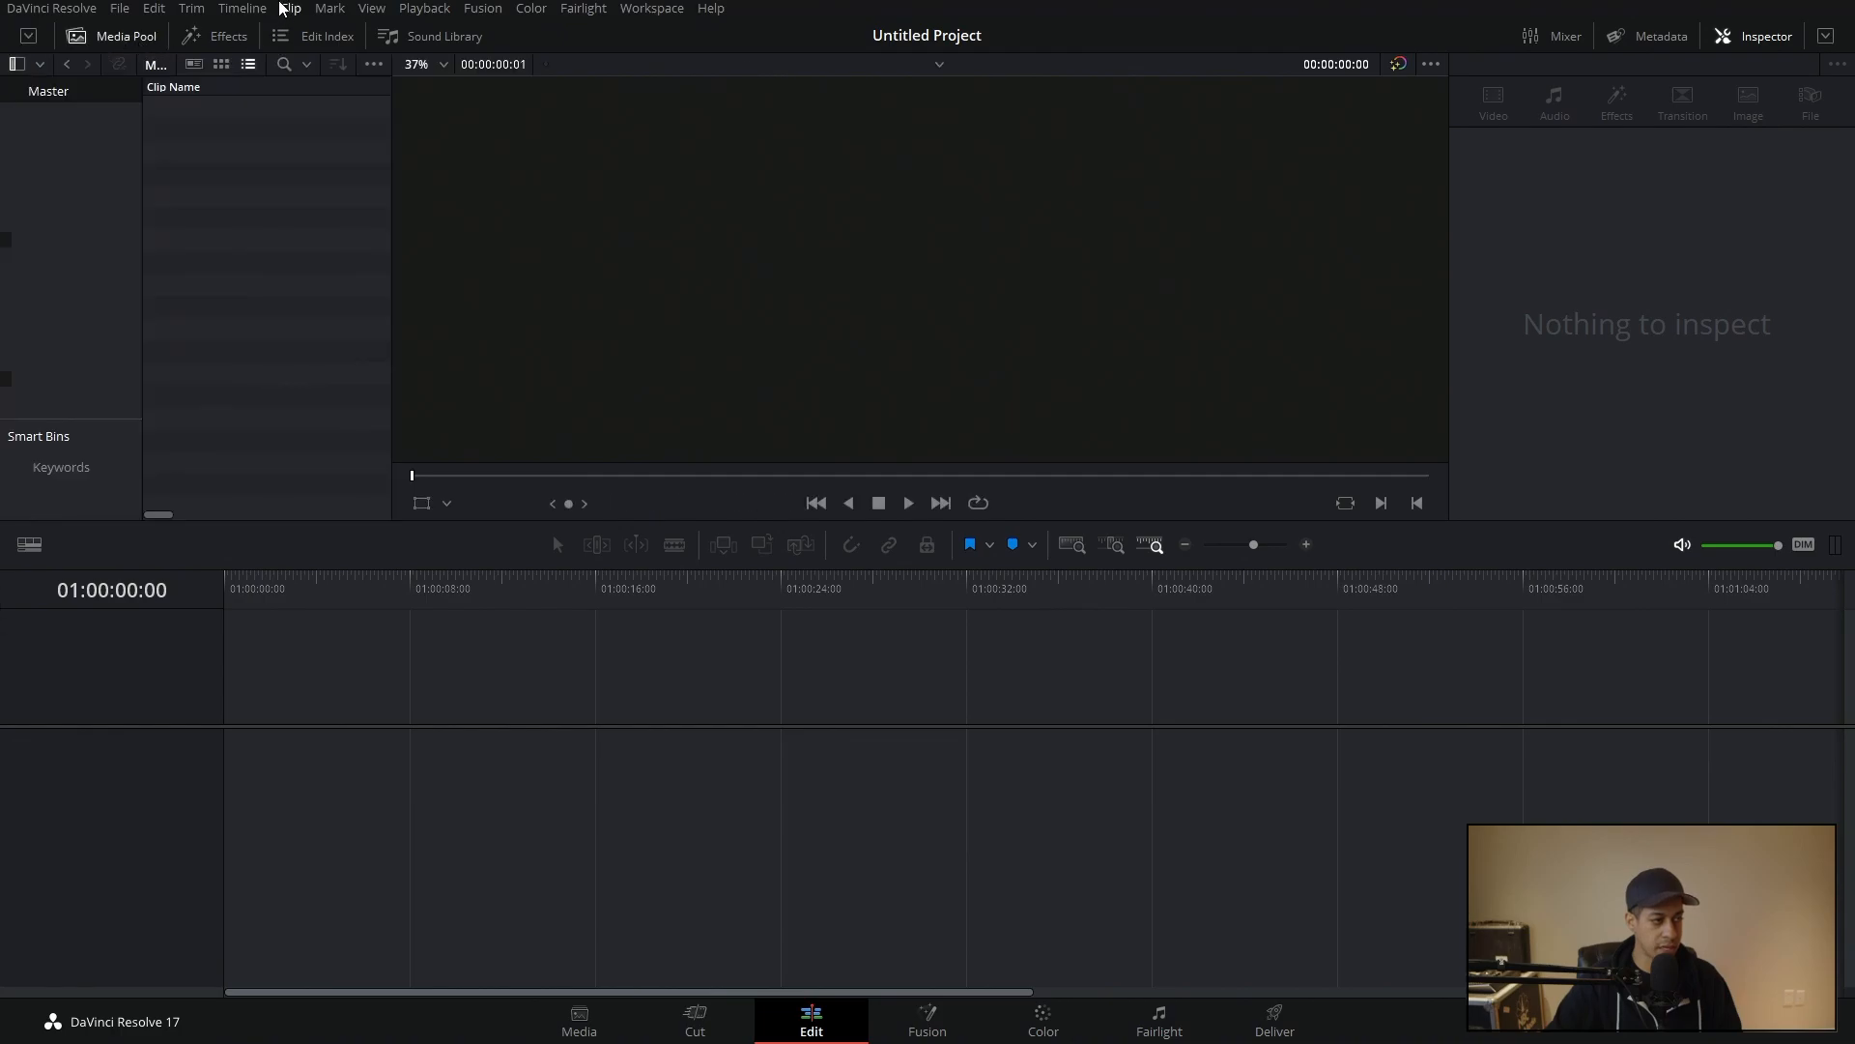
left_click(371, 8)
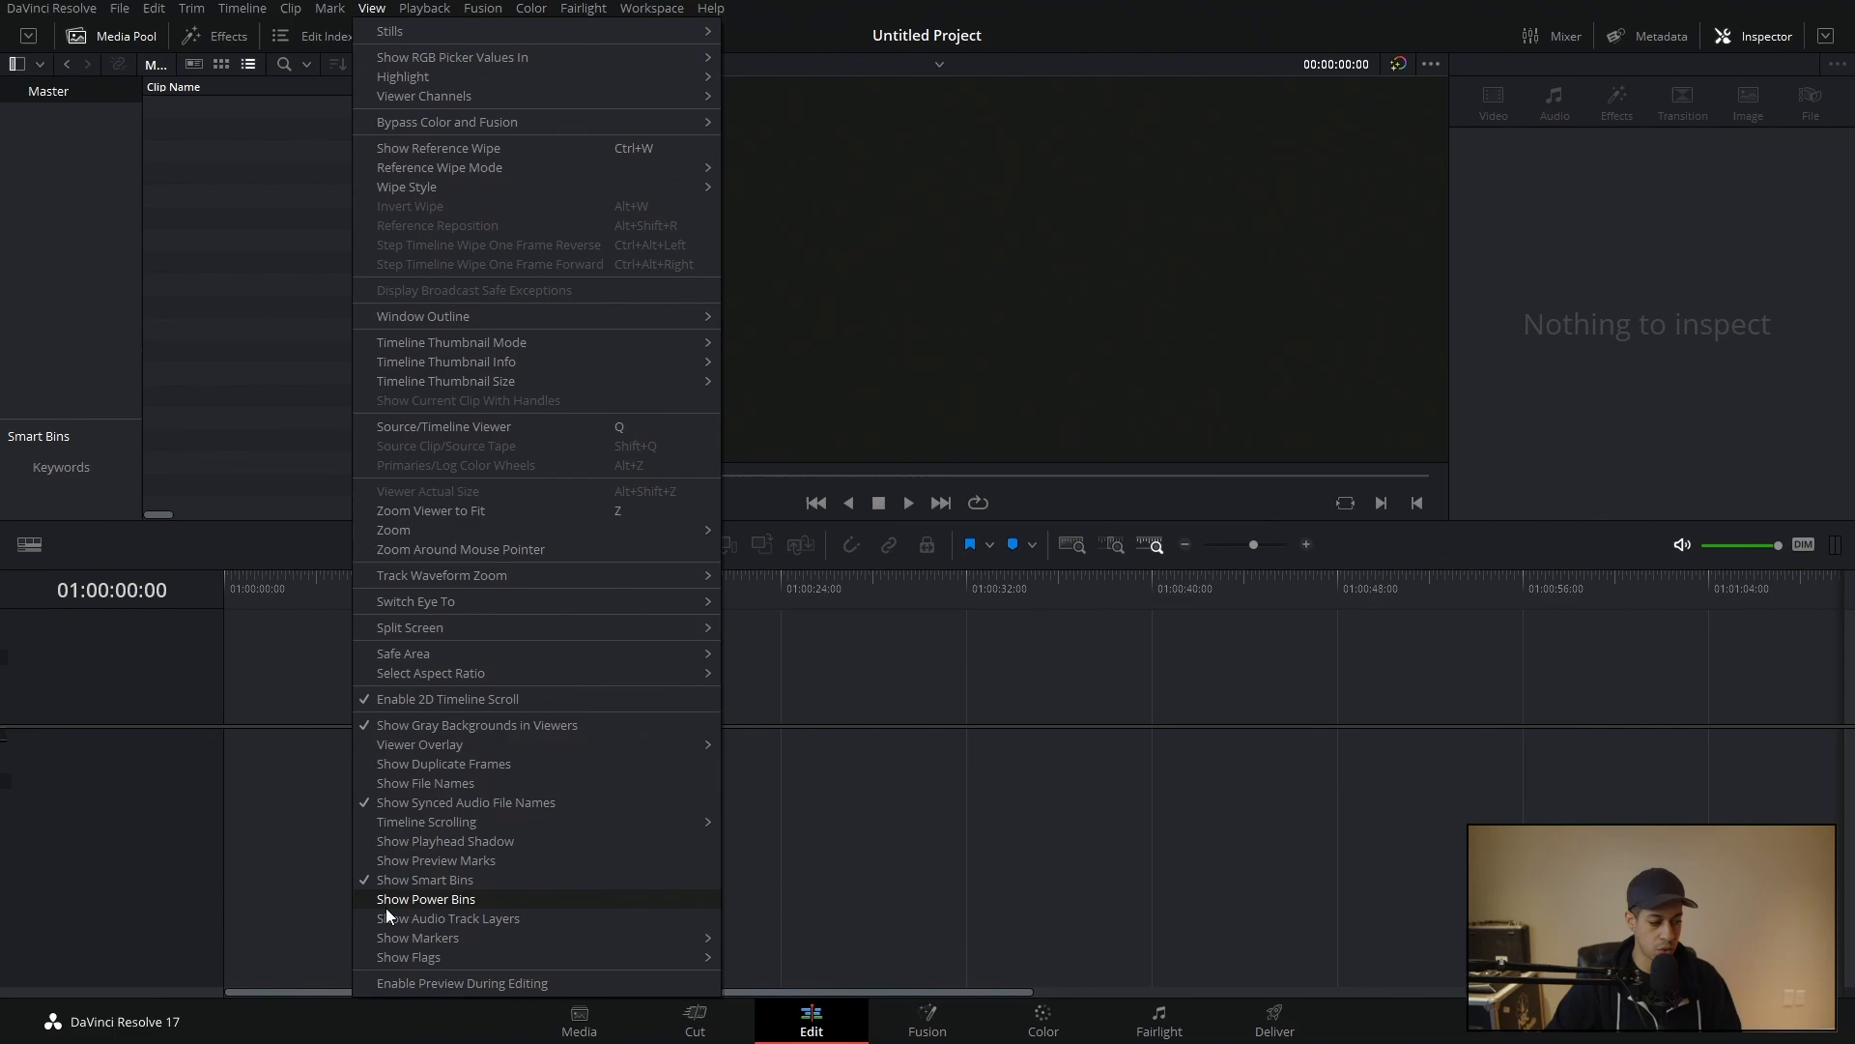
mouse_move(430, 904)
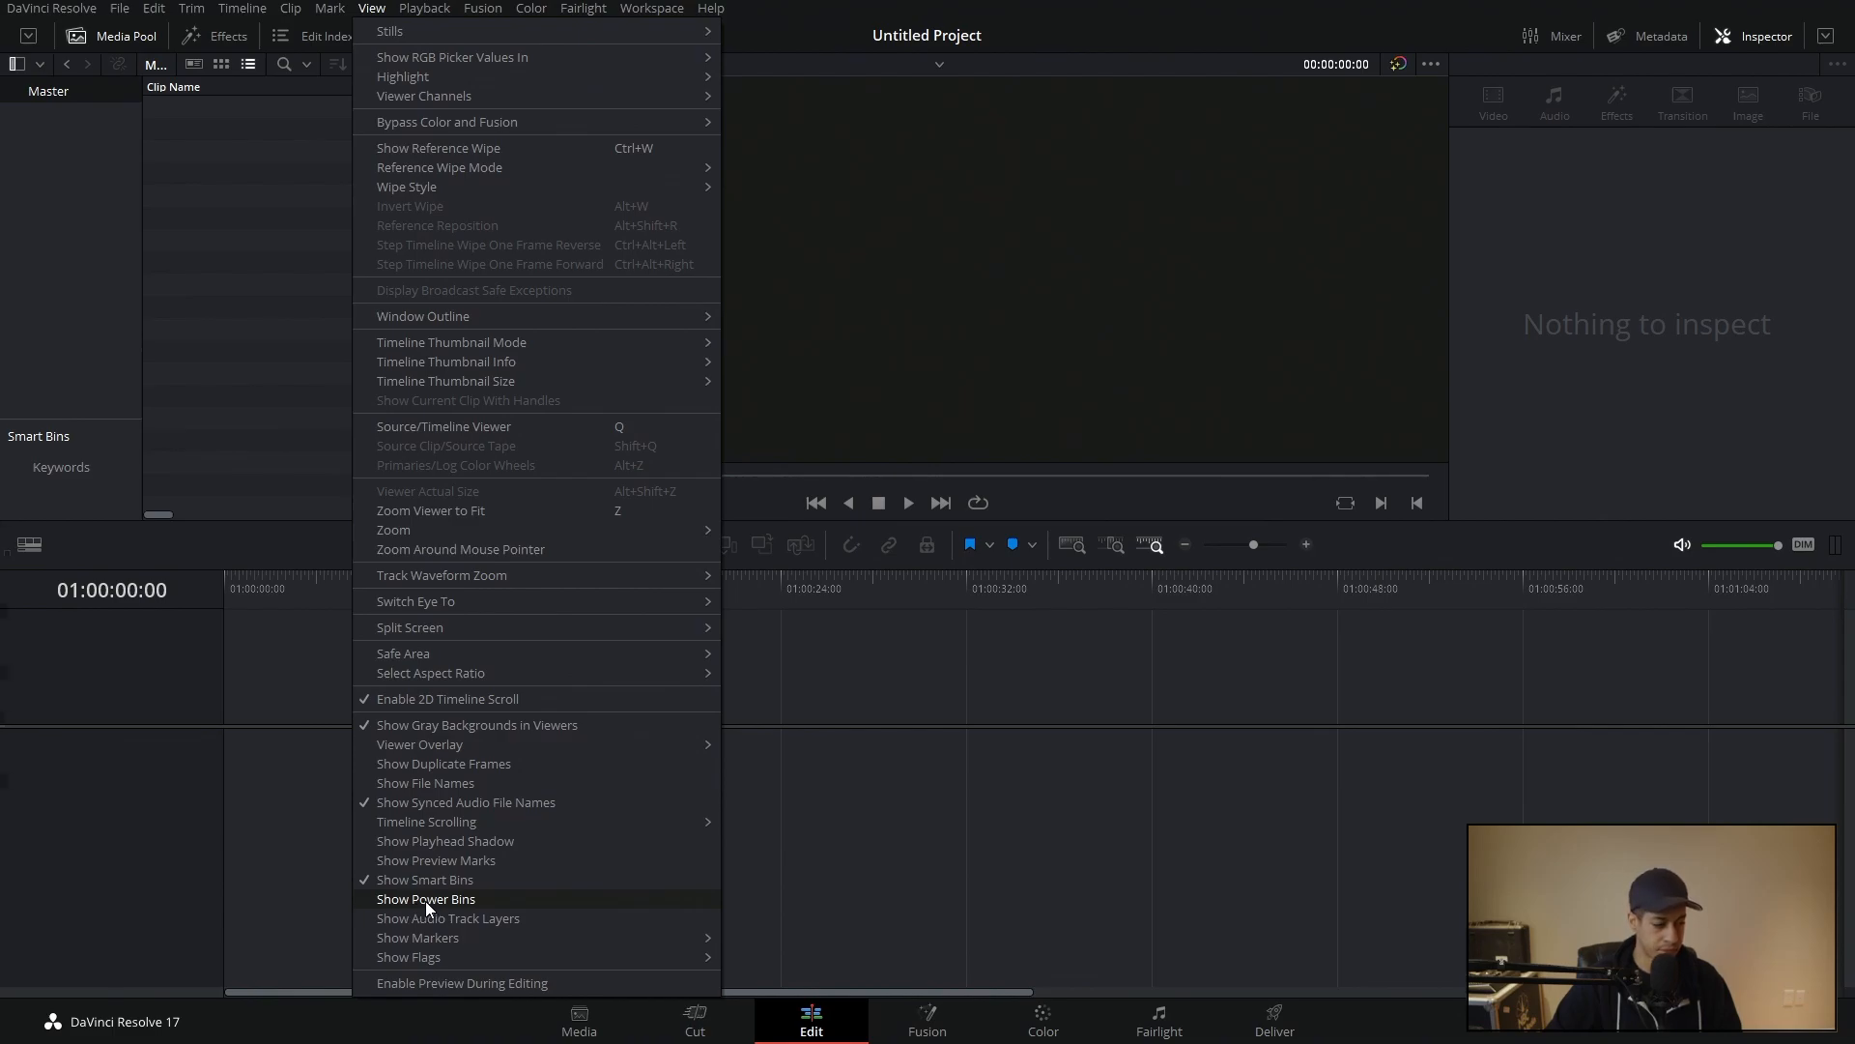
left_click(426, 898)
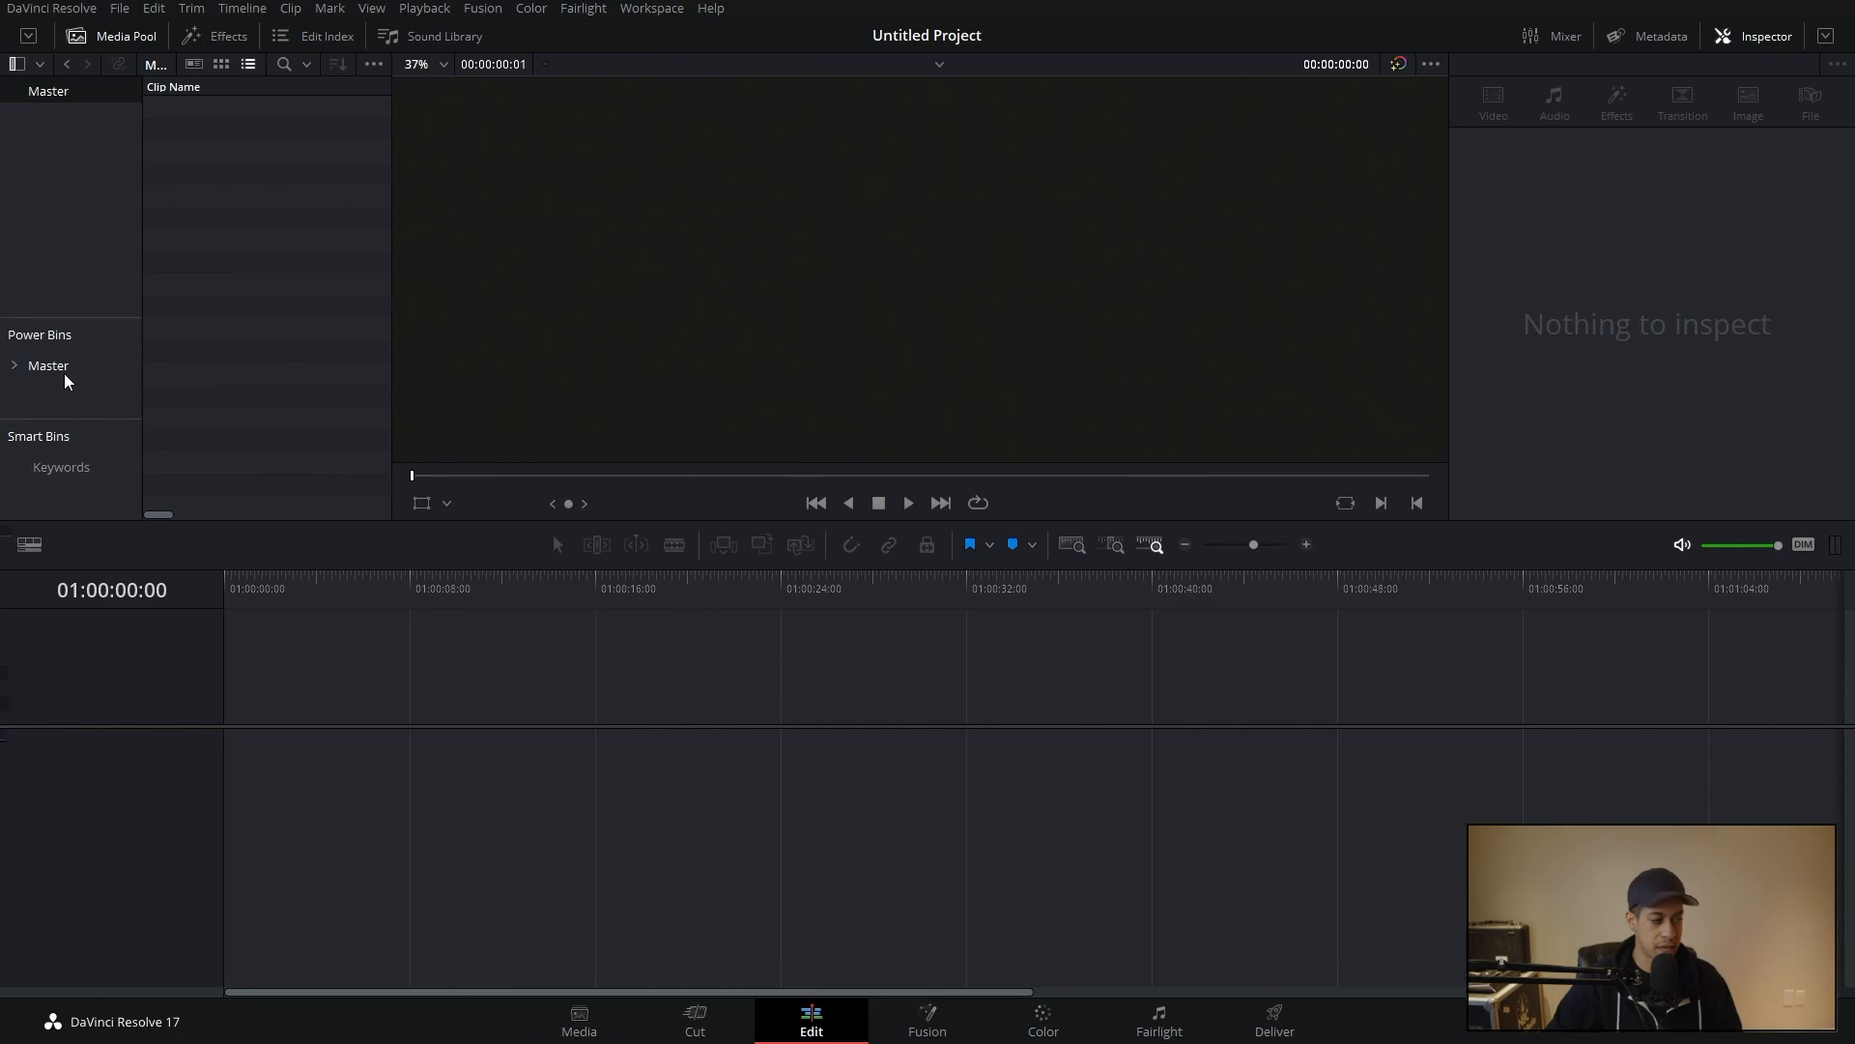
Step: Select the subscribe graphic in the Power Bins, confirm its Clip Attributes and place it on the timeline
left_click(15, 366)
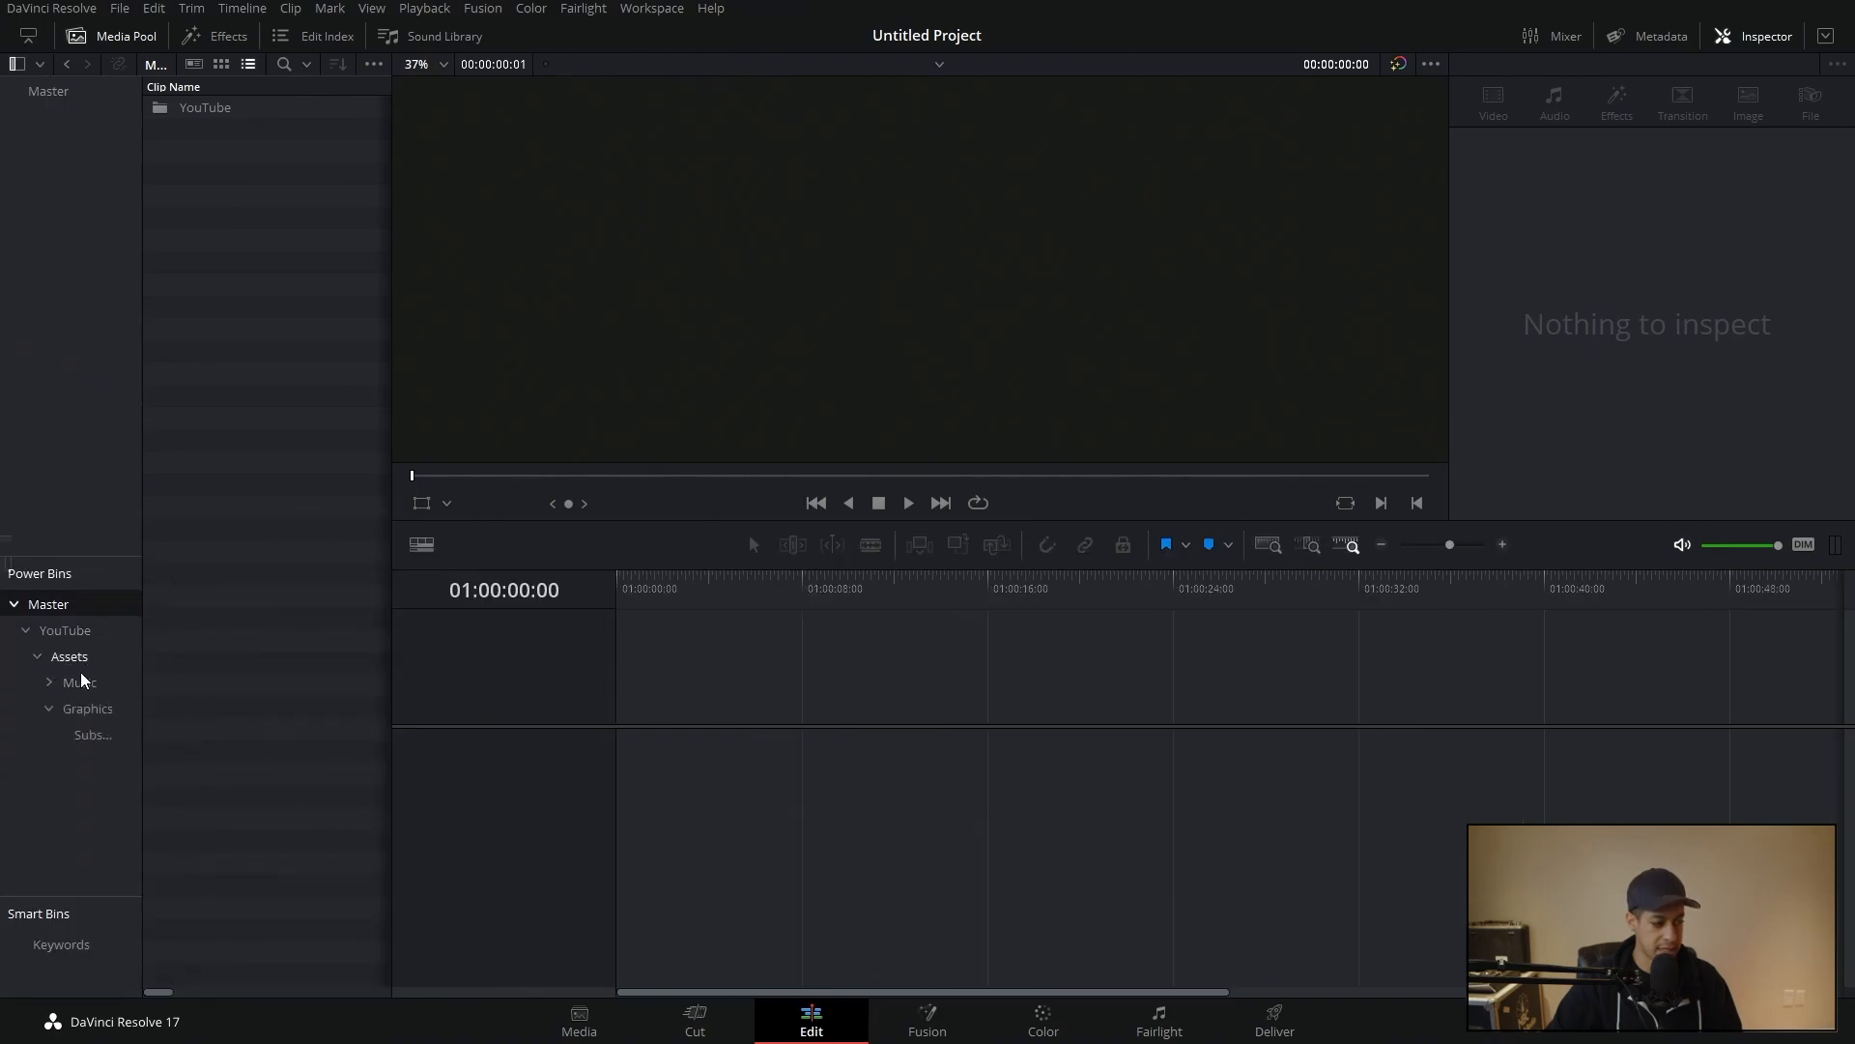
left_click(87, 707)
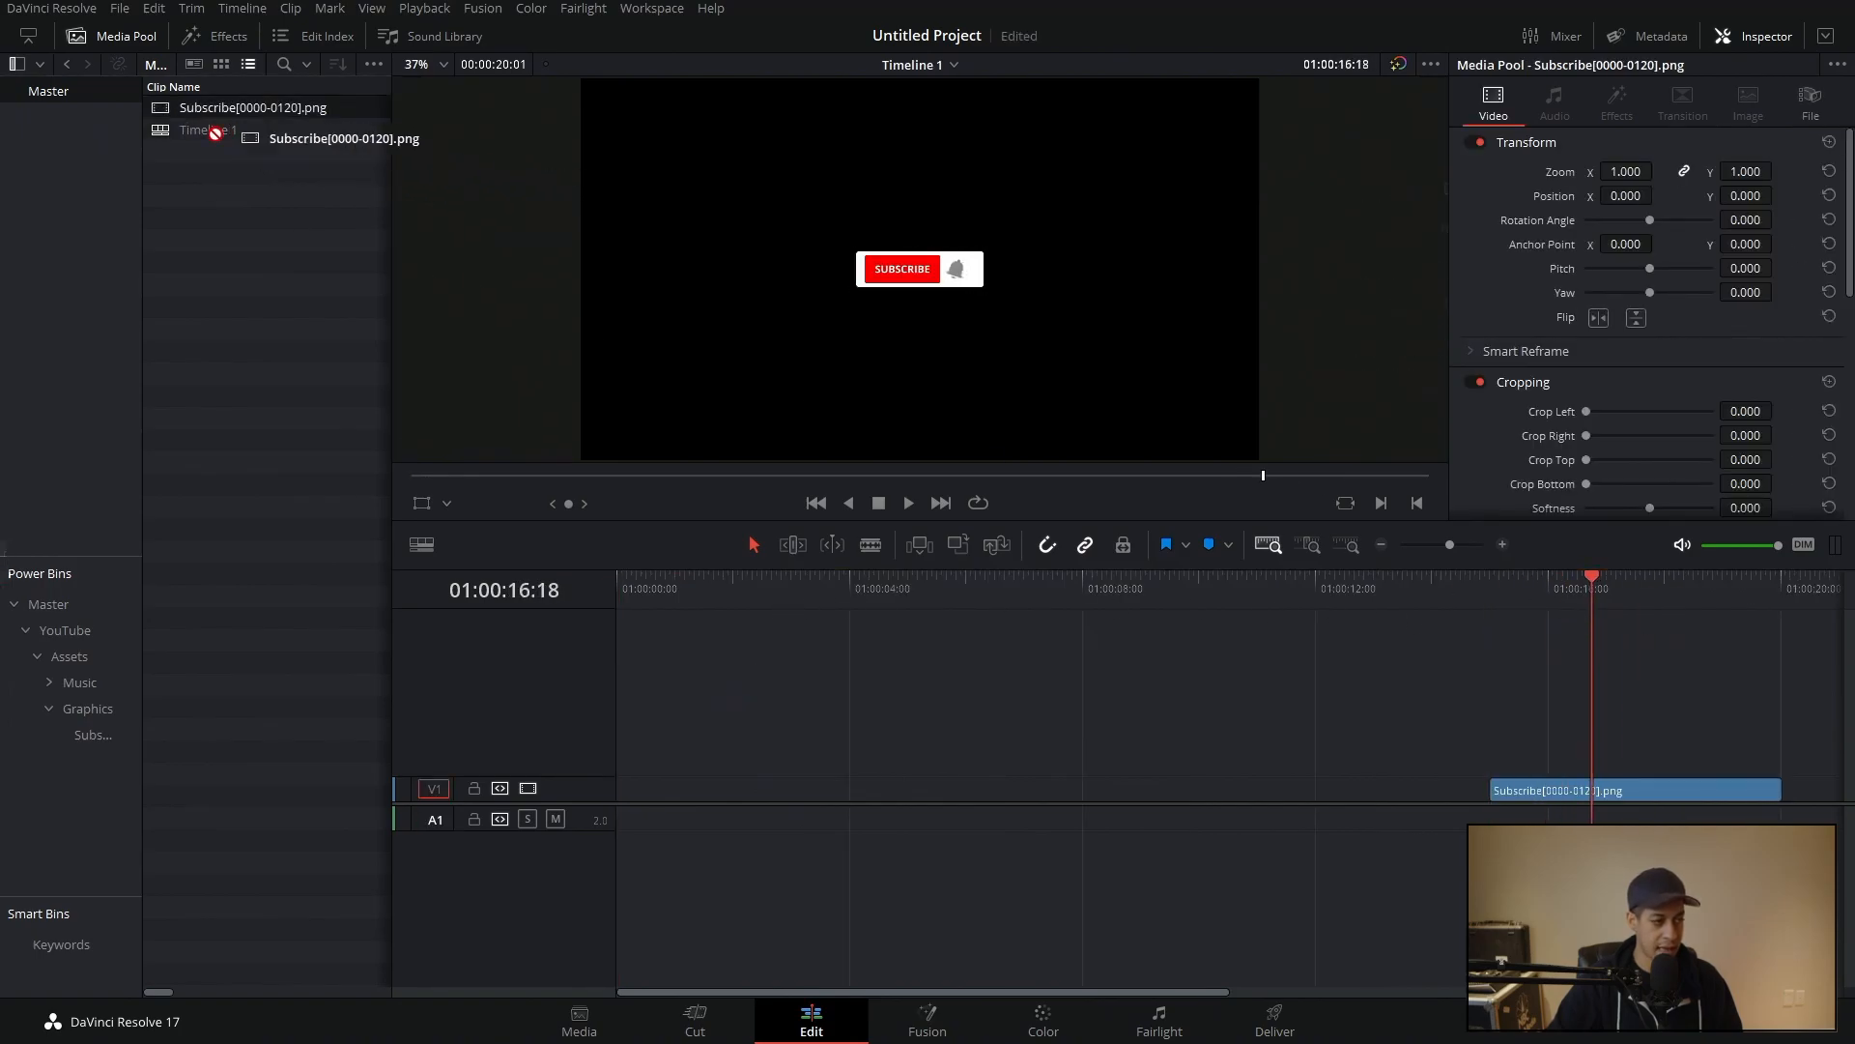
left_click(93, 735)
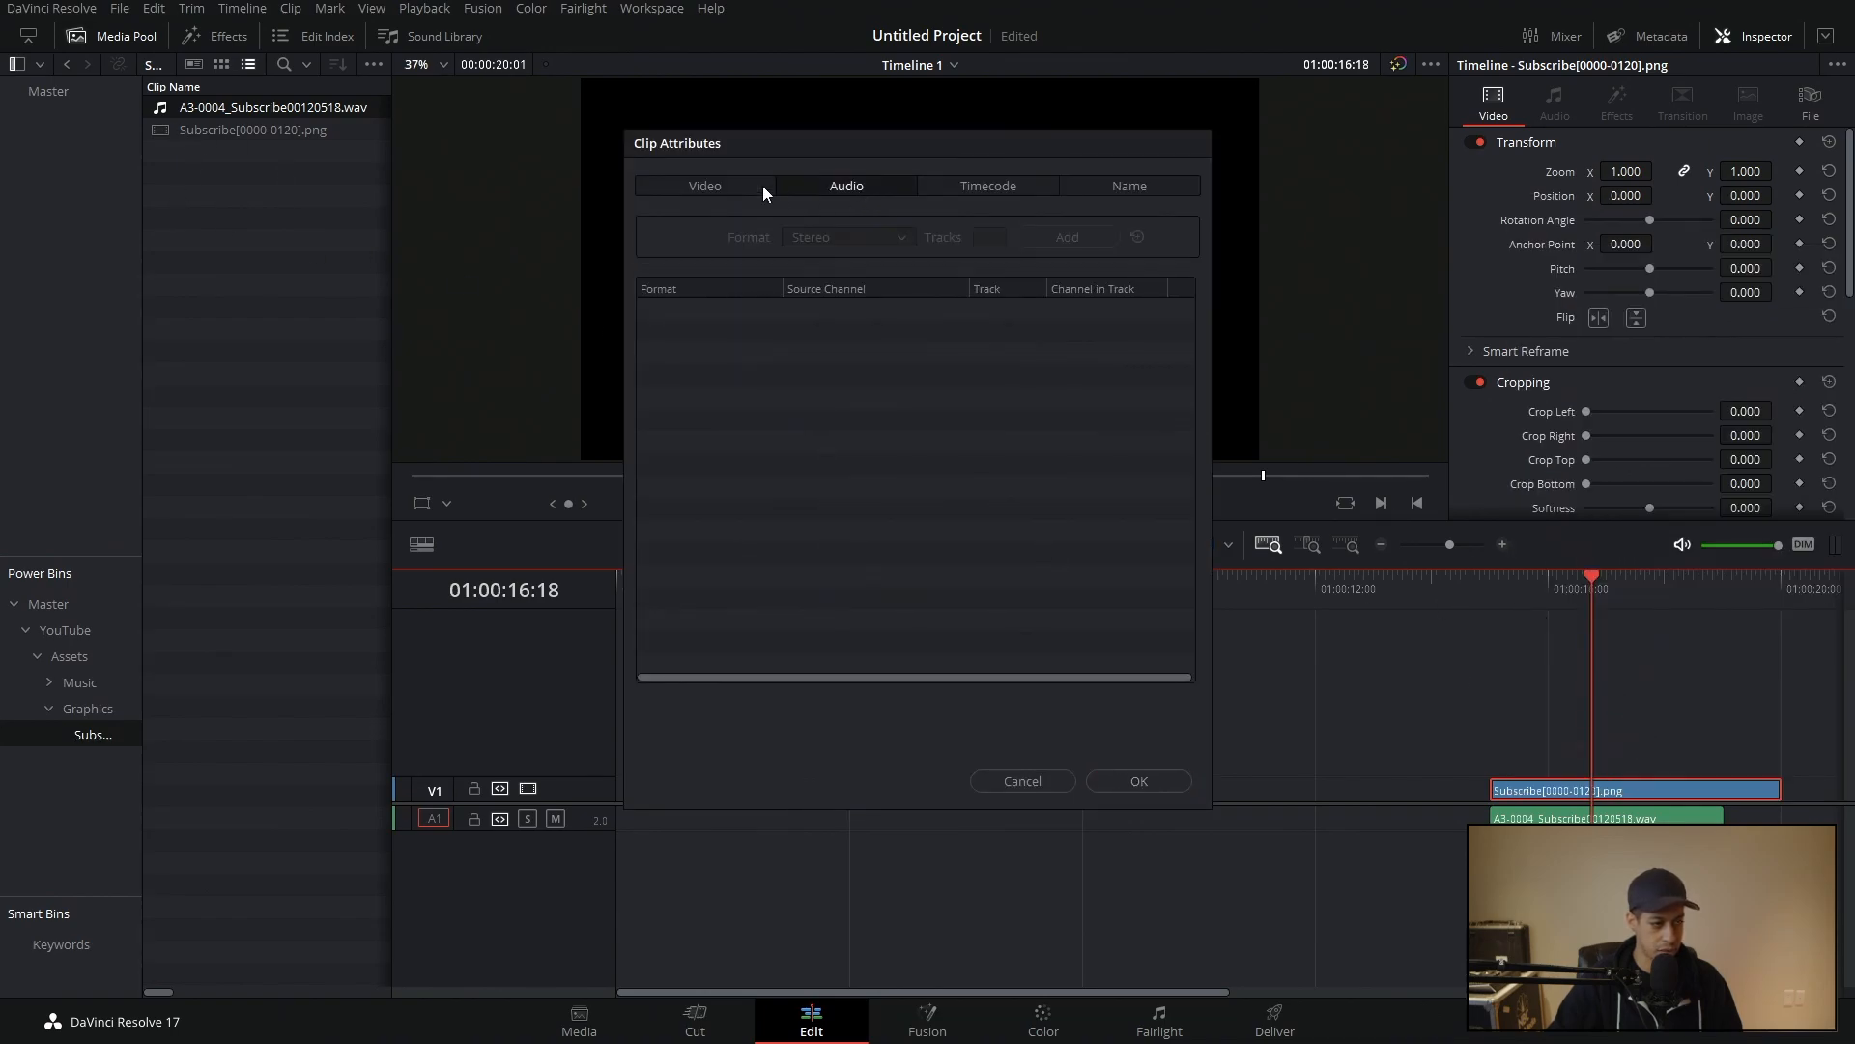
left_click(704, 186)
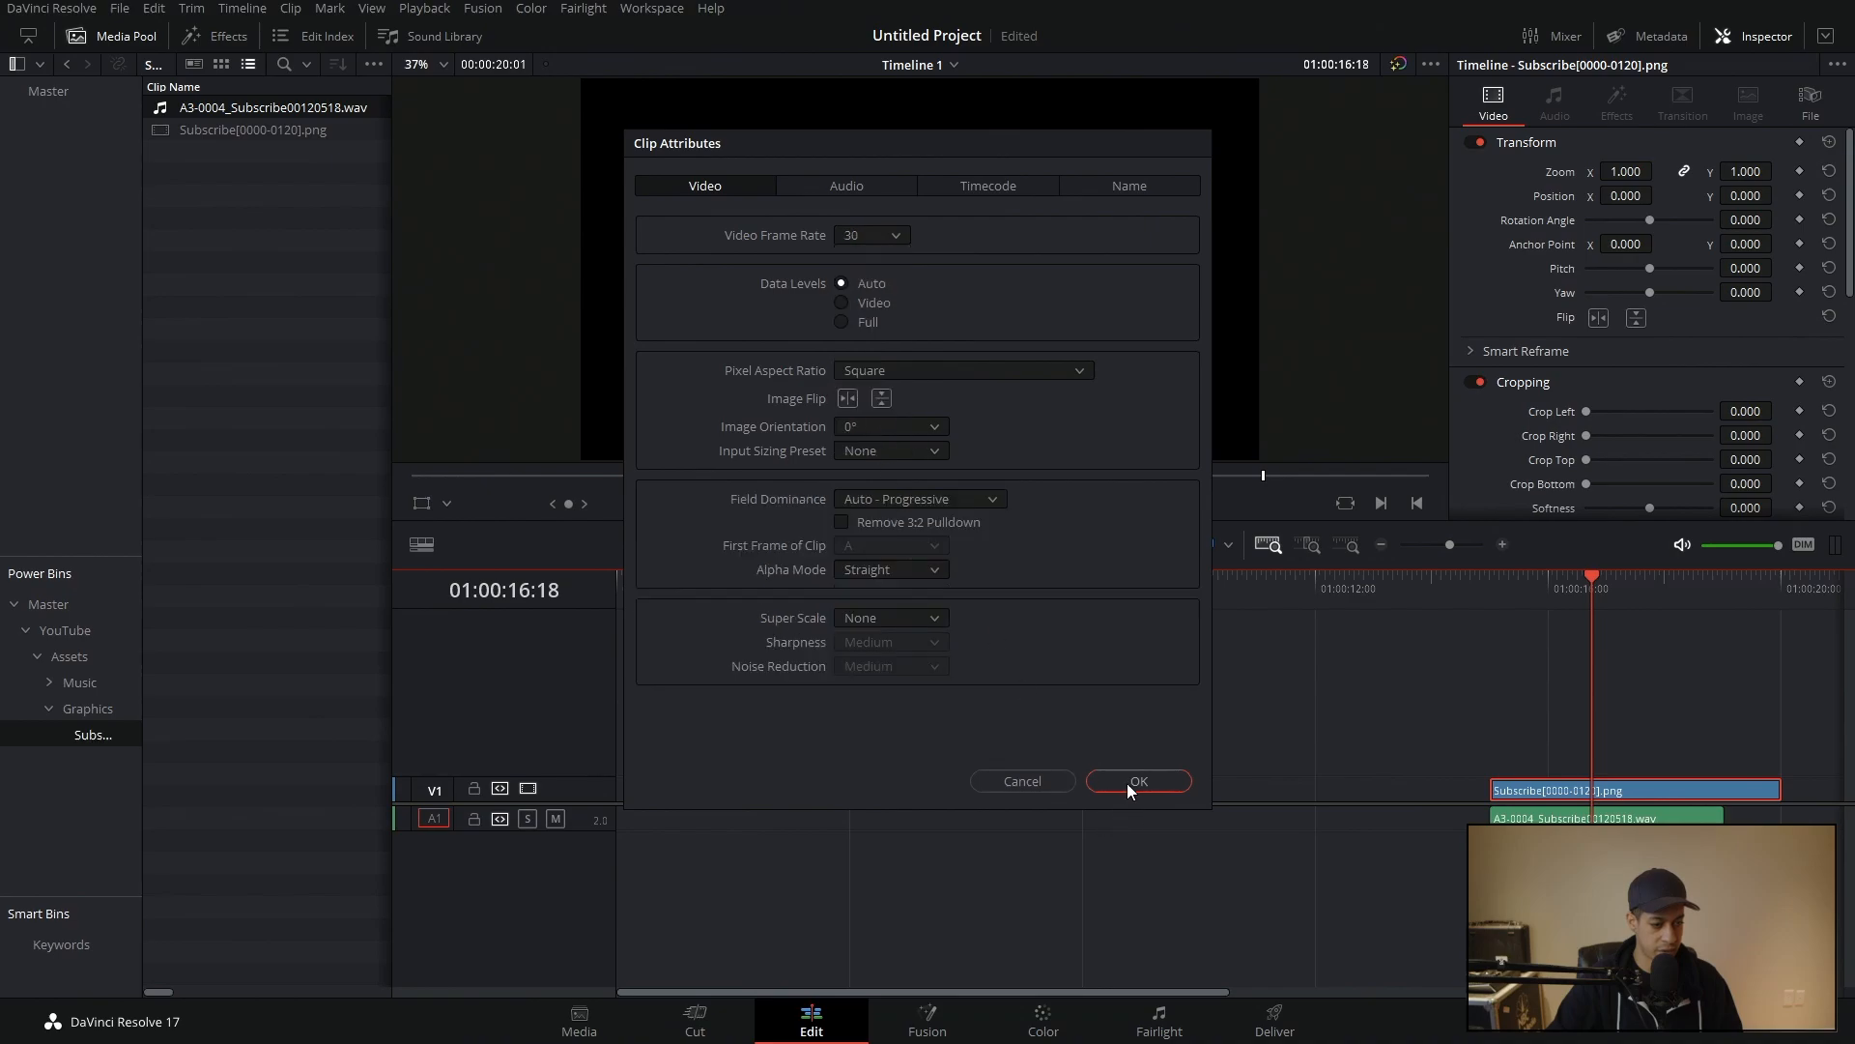
left_click(1138, 781)
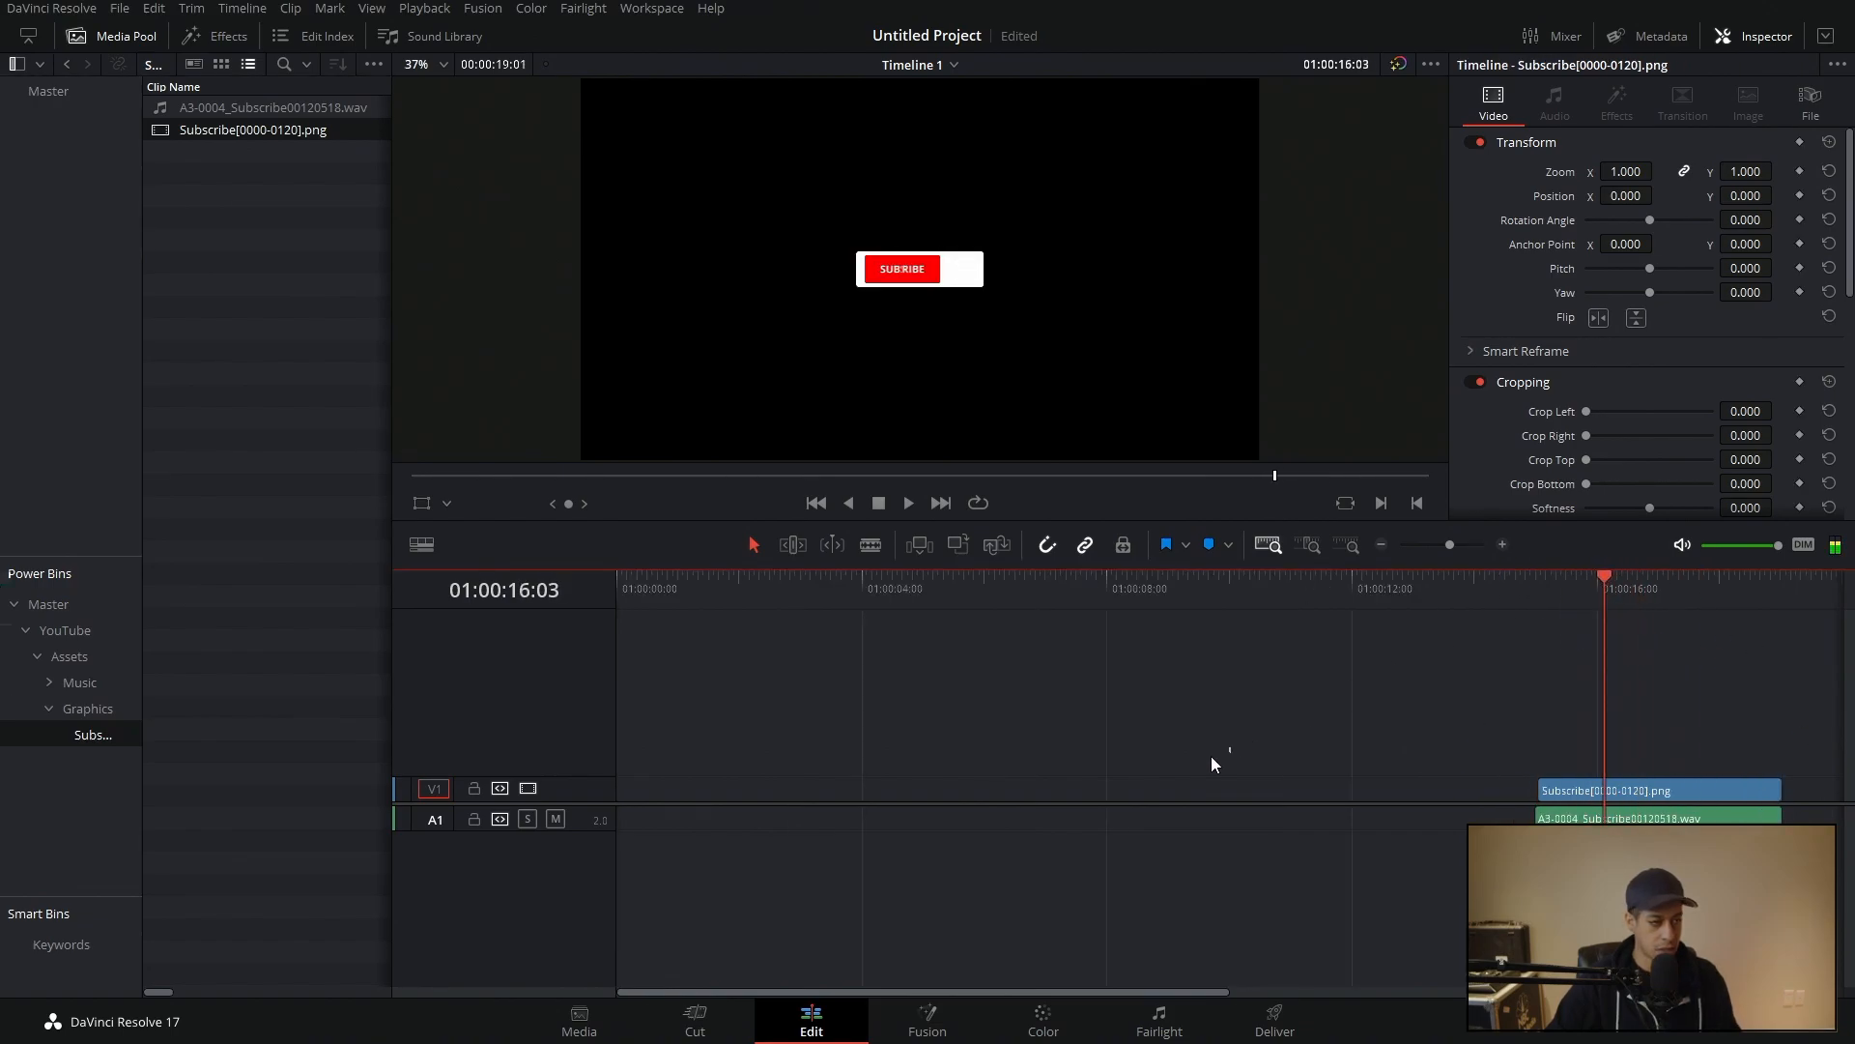
left_click(1658, 788)
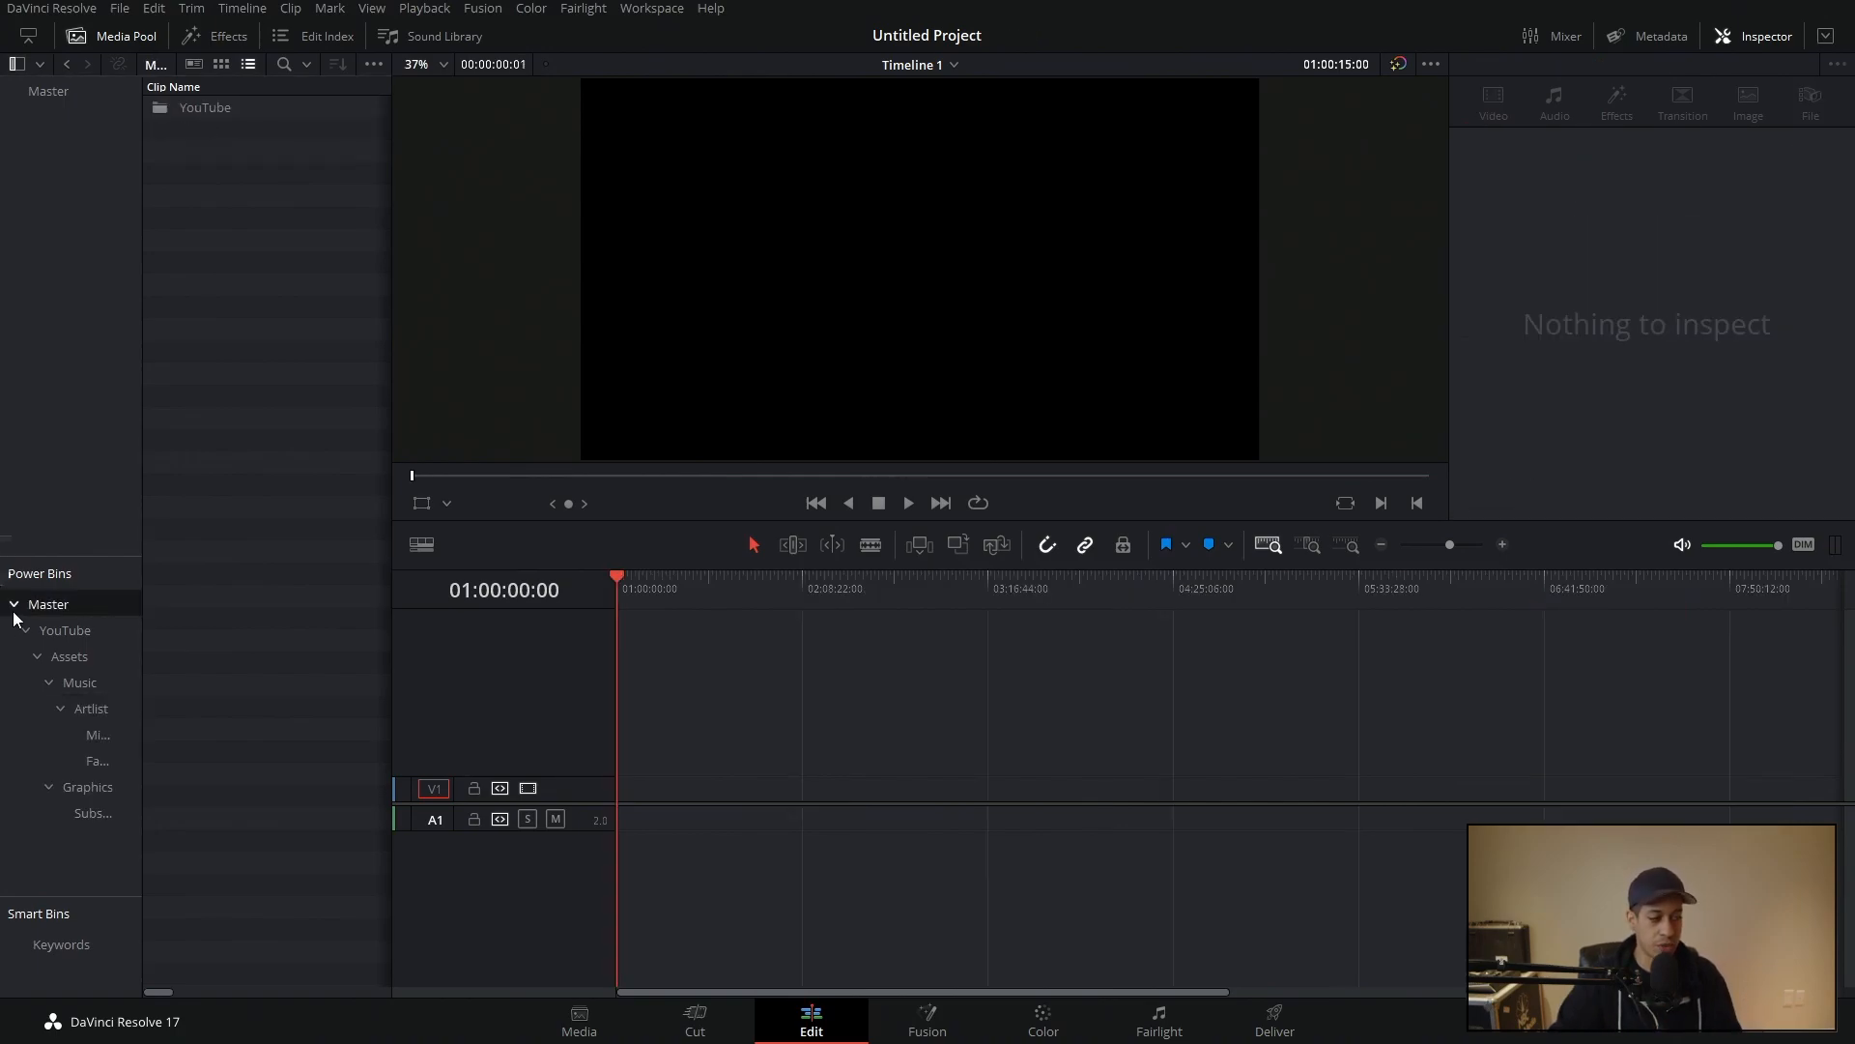
Step: Create Untitled Project 21 and expand Master to reveal the YouTube Power Bin tree
left_click(15, 603)
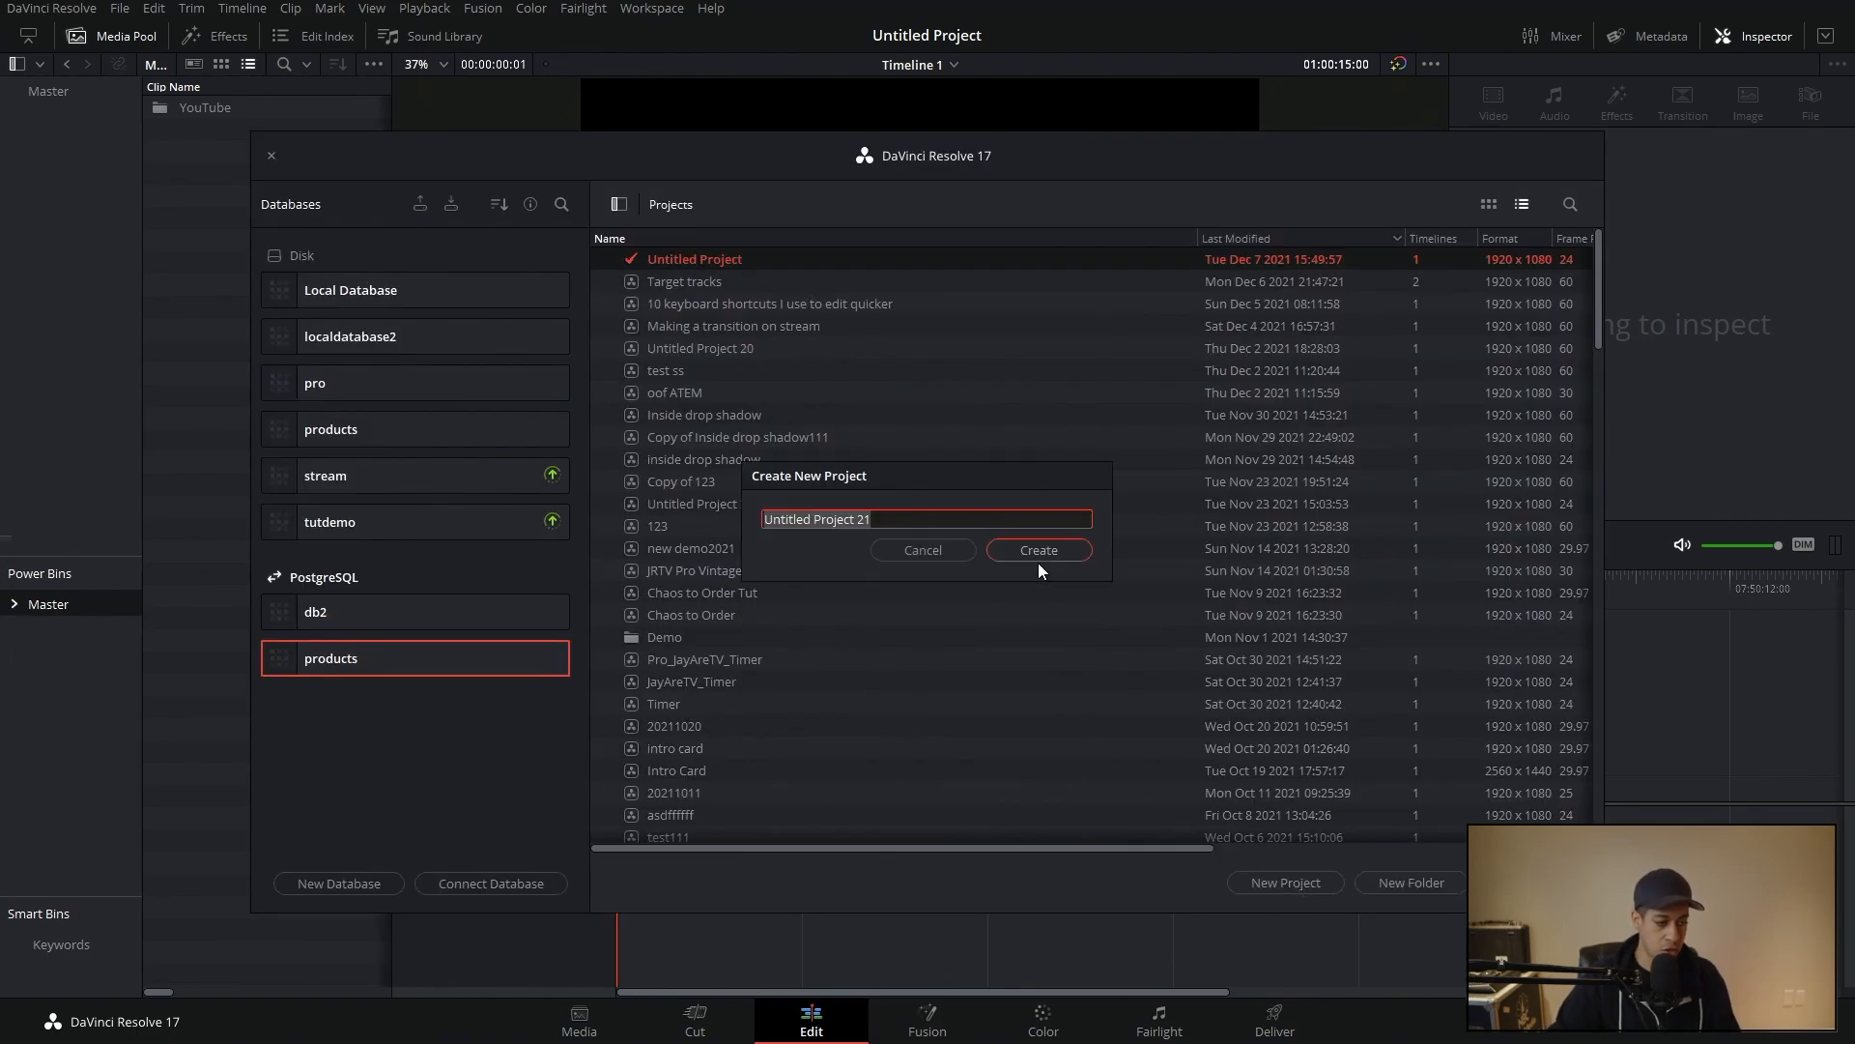
left_click(1038, 549)
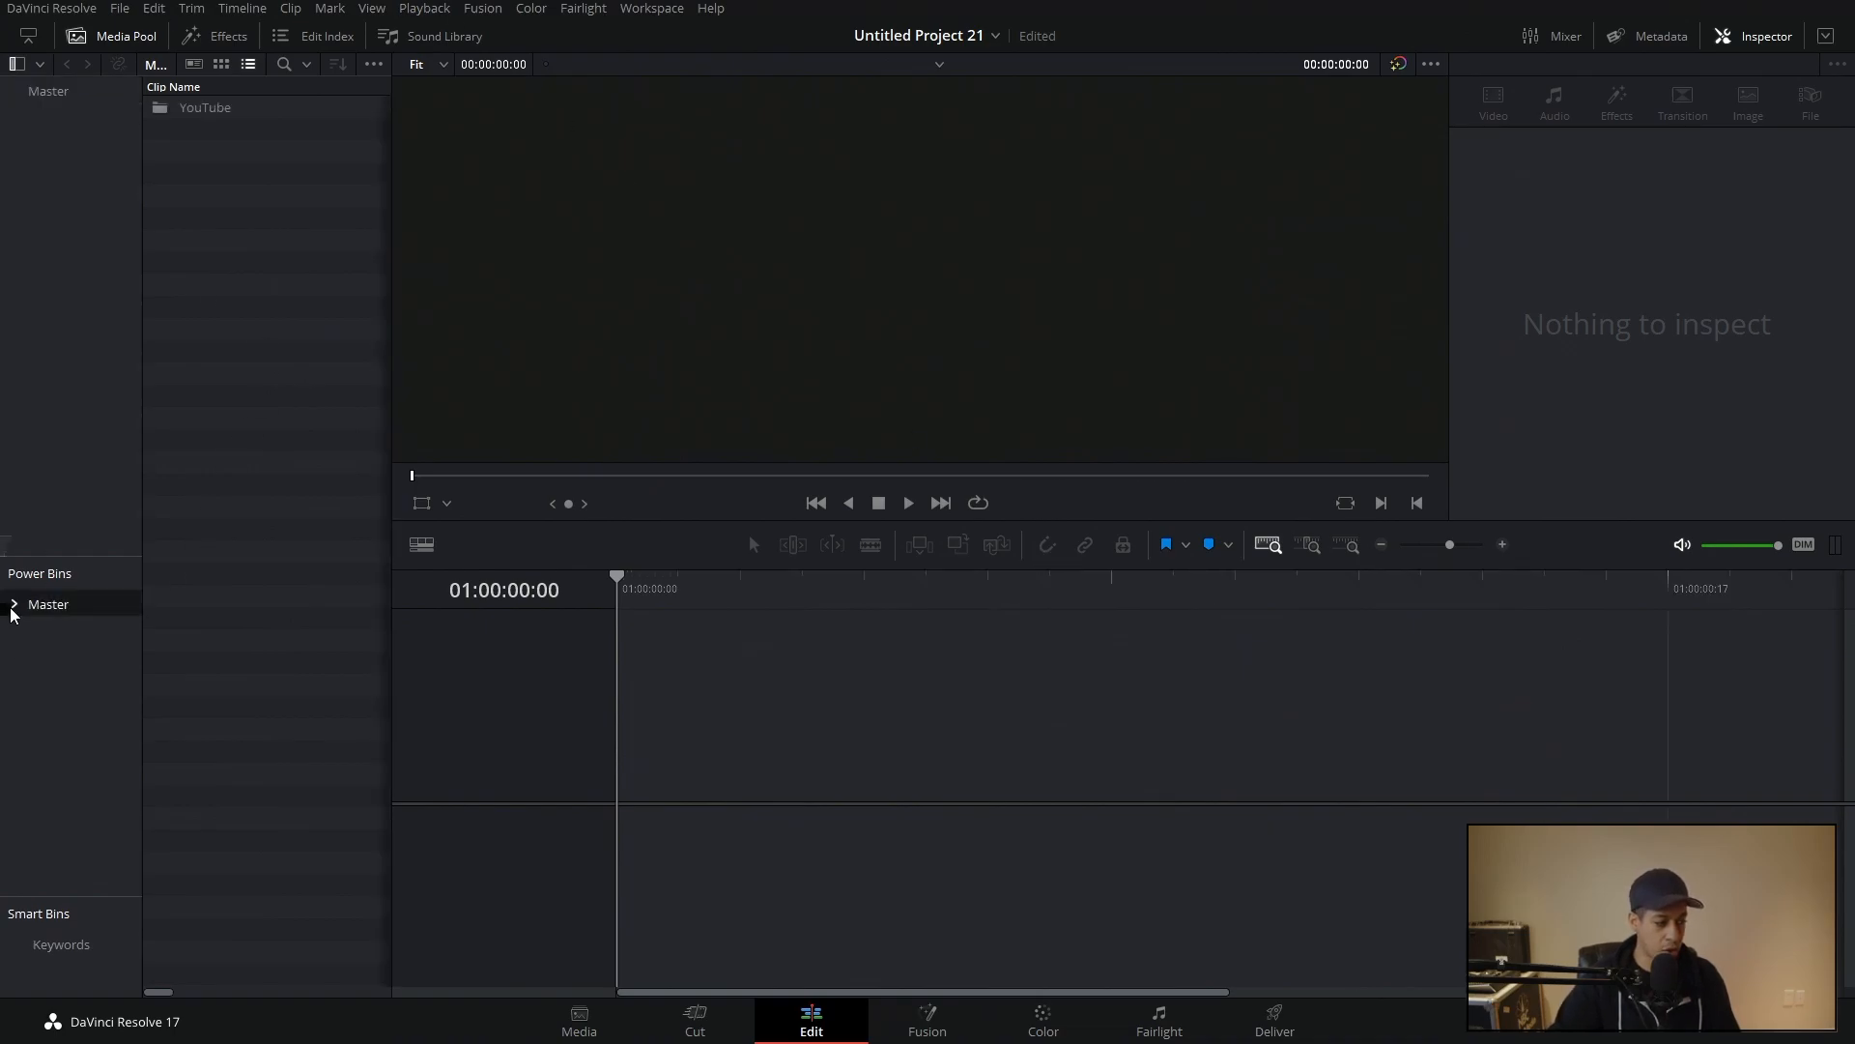
left_click(14, 603)
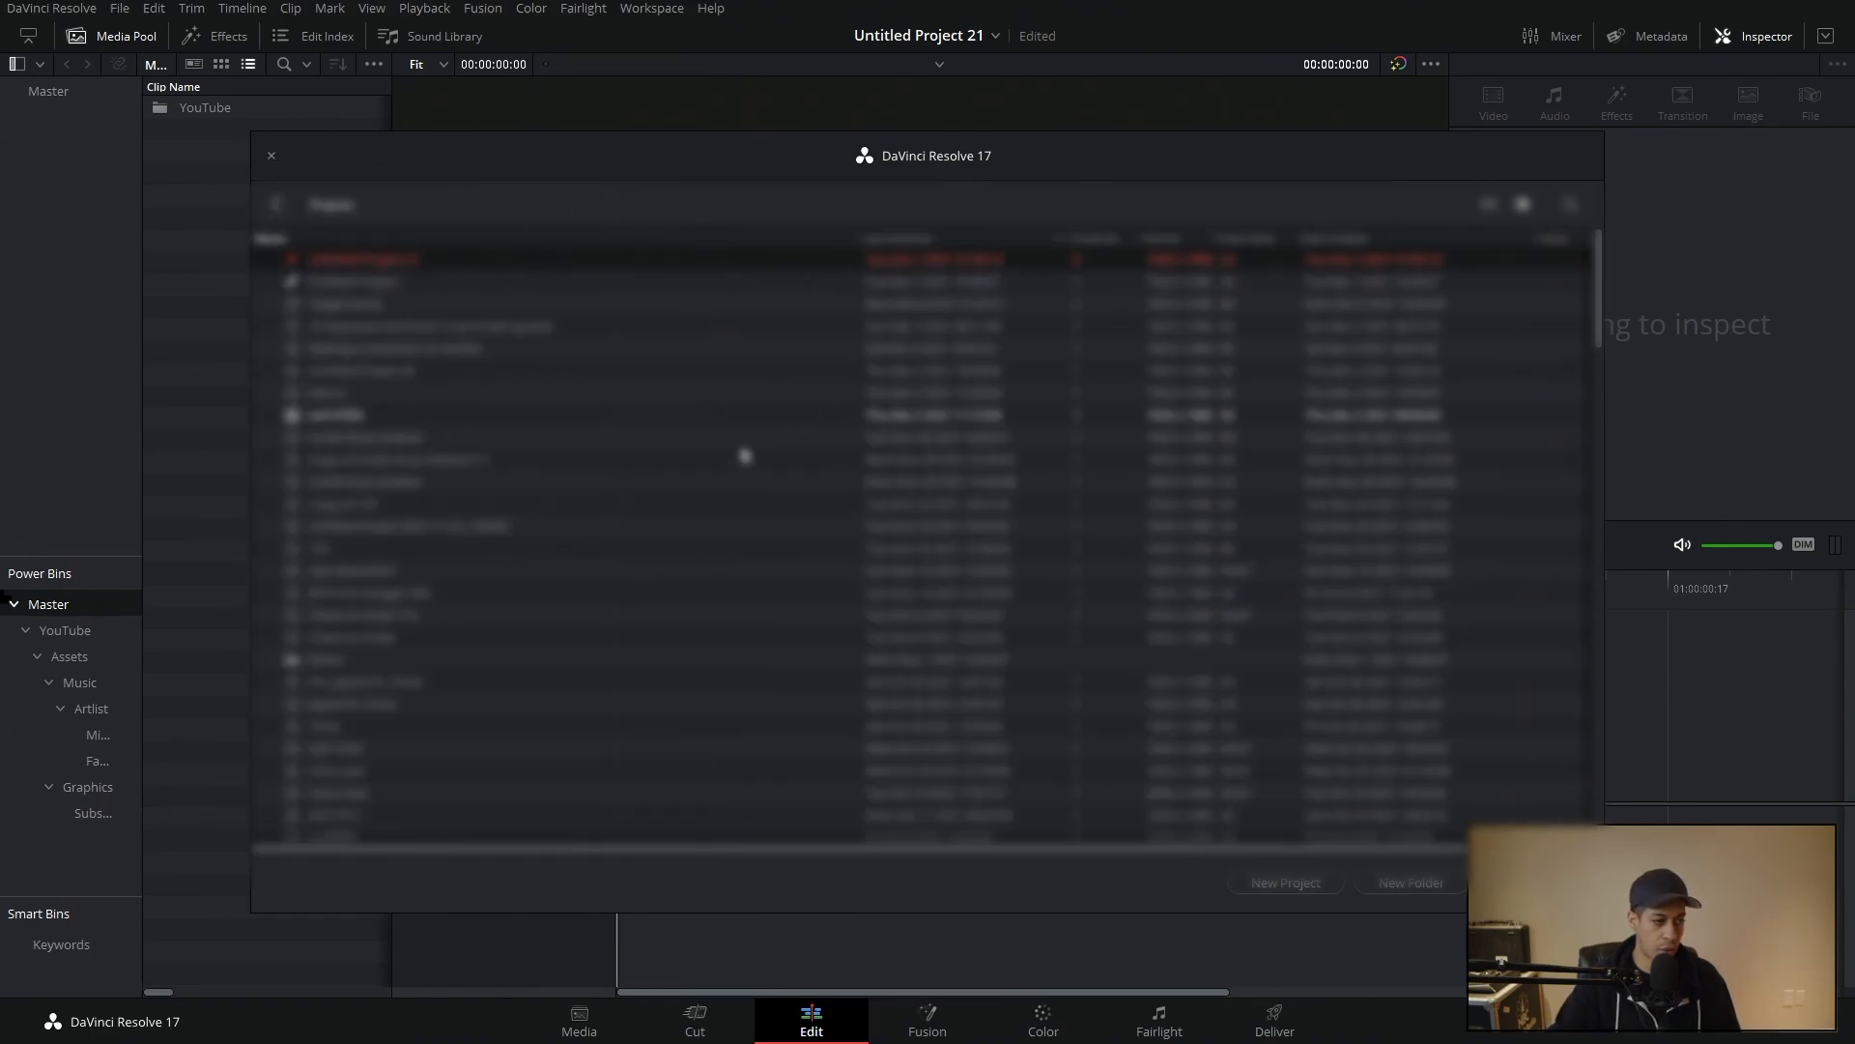
Step: Review the PostgreSQL database in the Databases sidebar, then bring up the Master Power Bin's options
left_click(1488, 205)
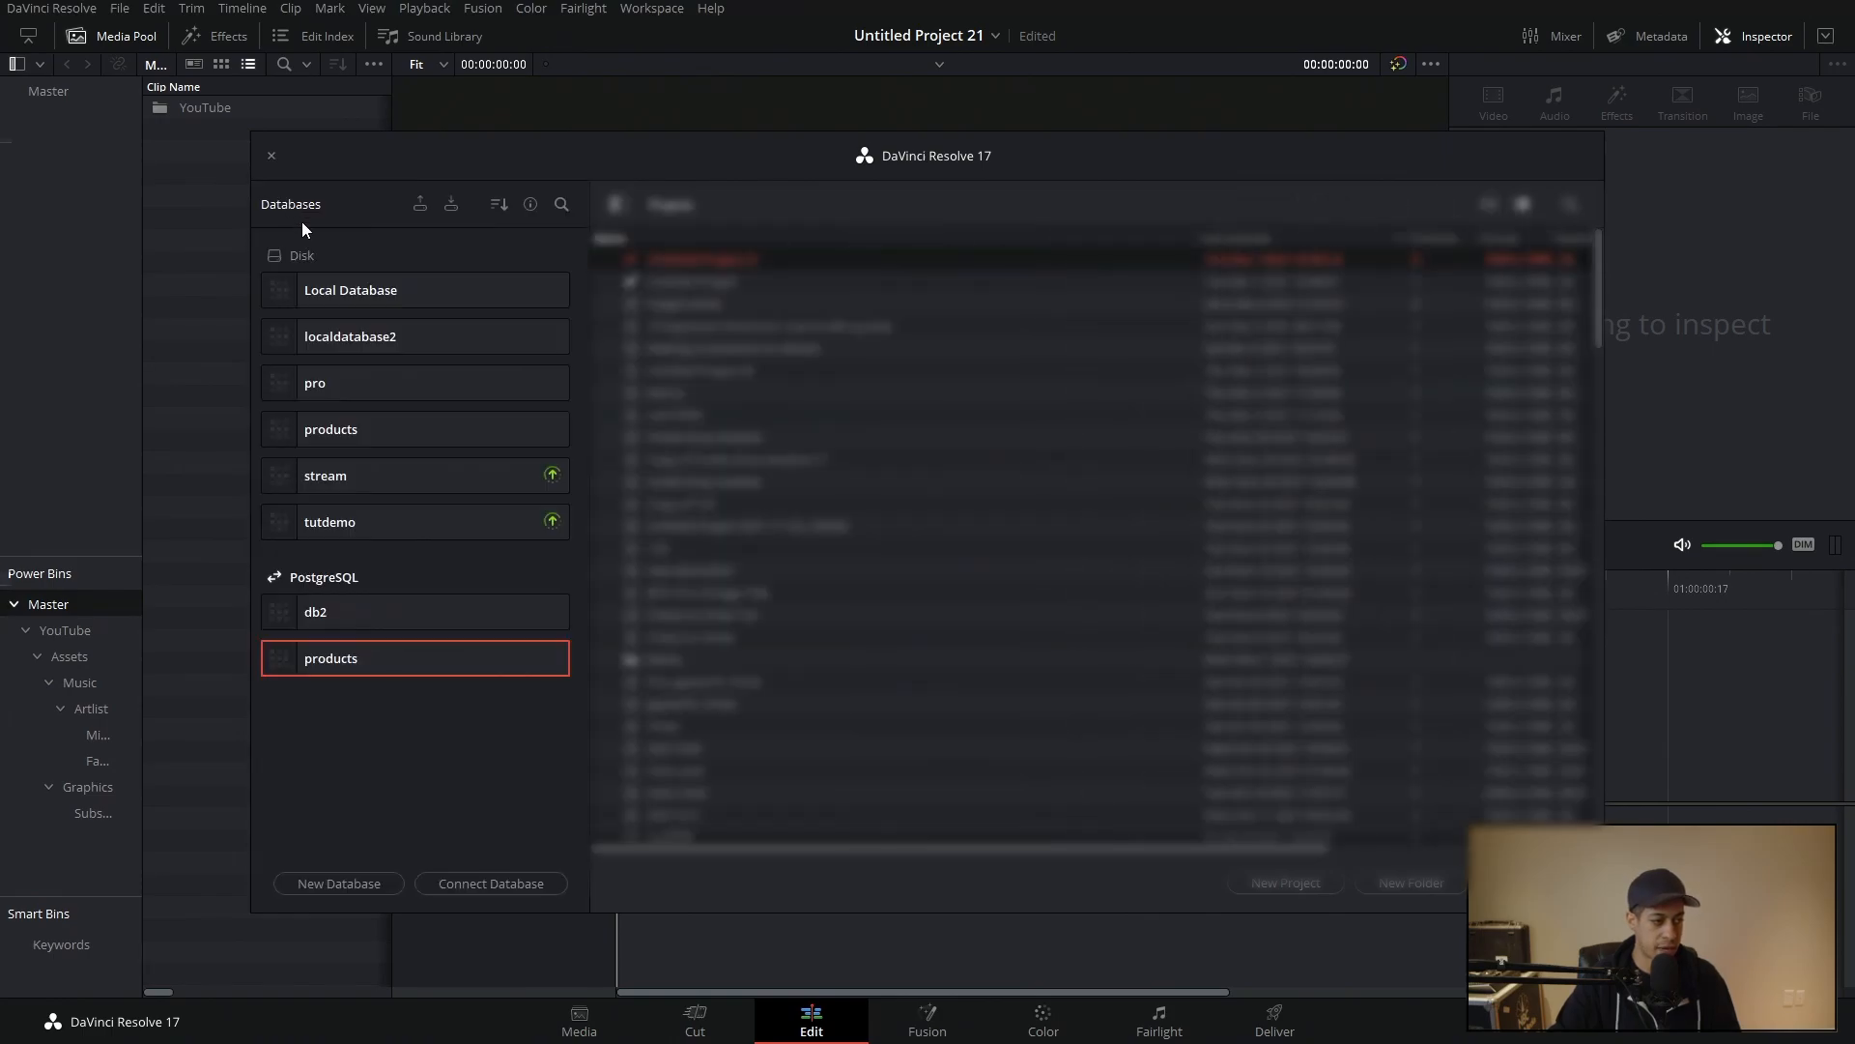
mouse_move(379, 498)
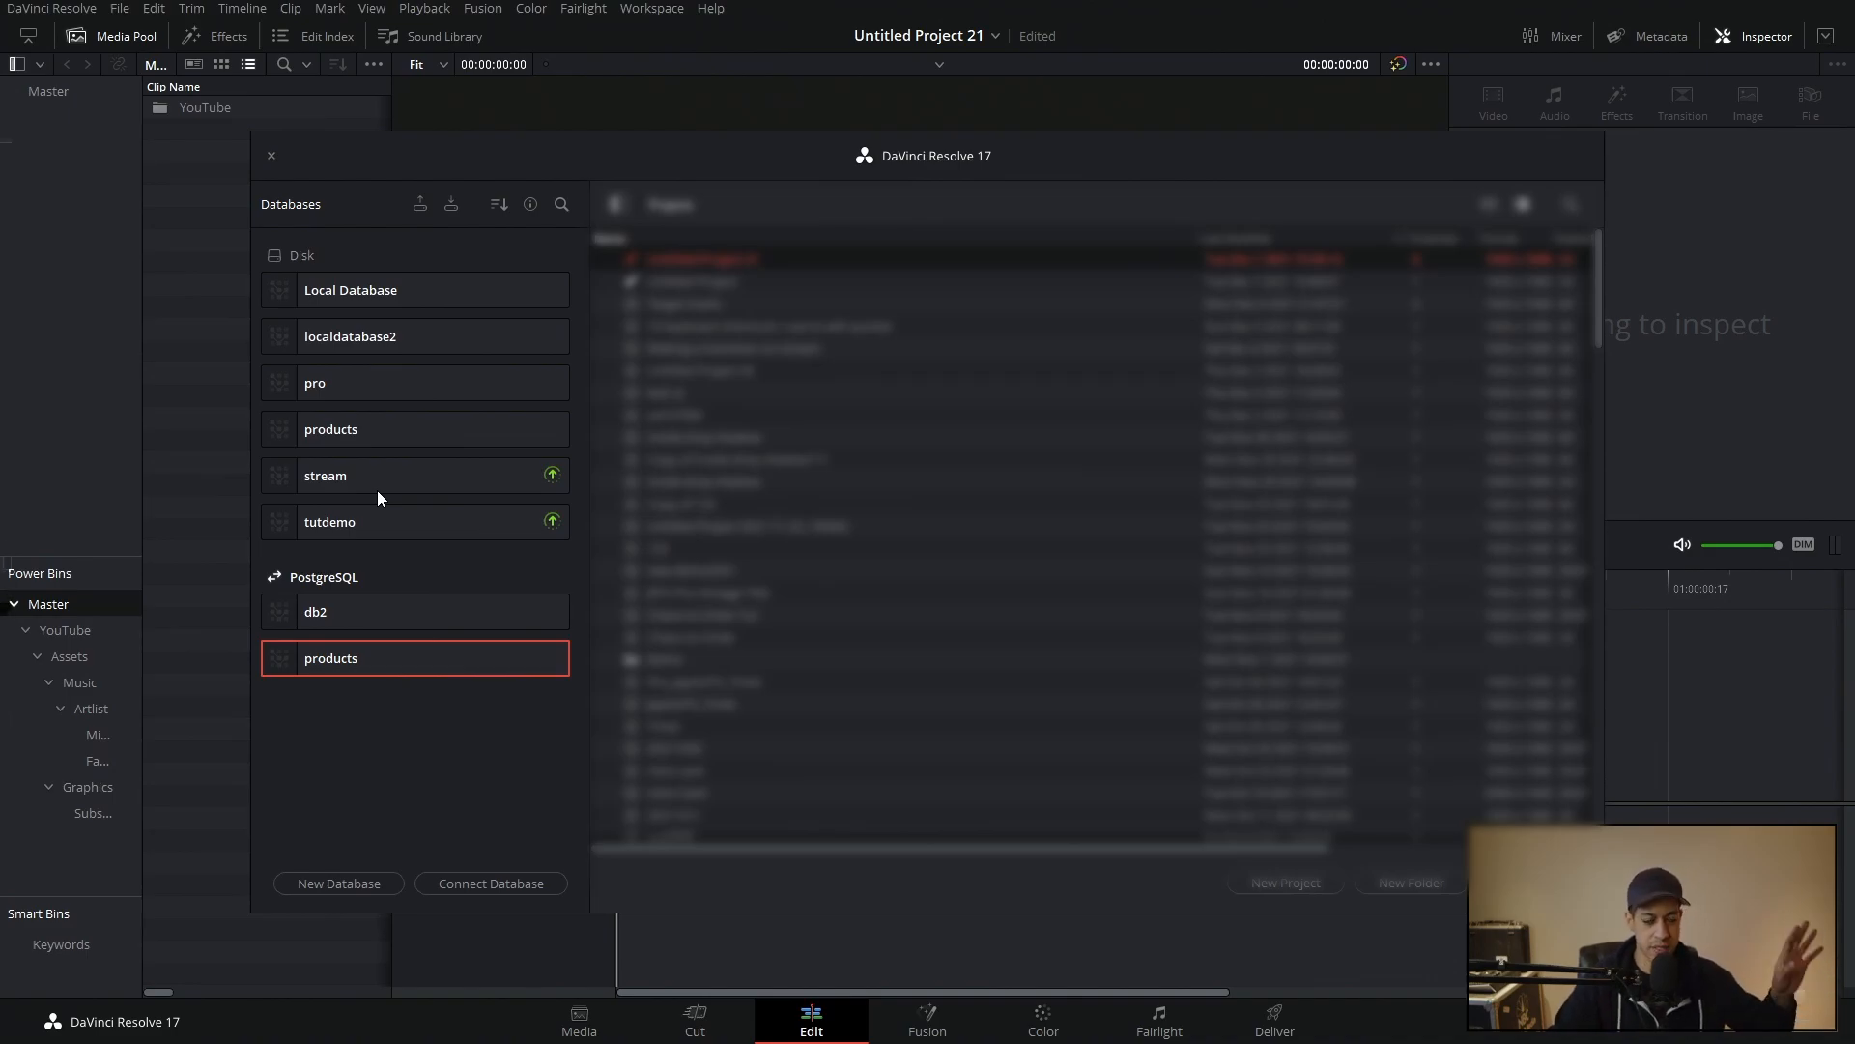
mouse_move(297, 213)
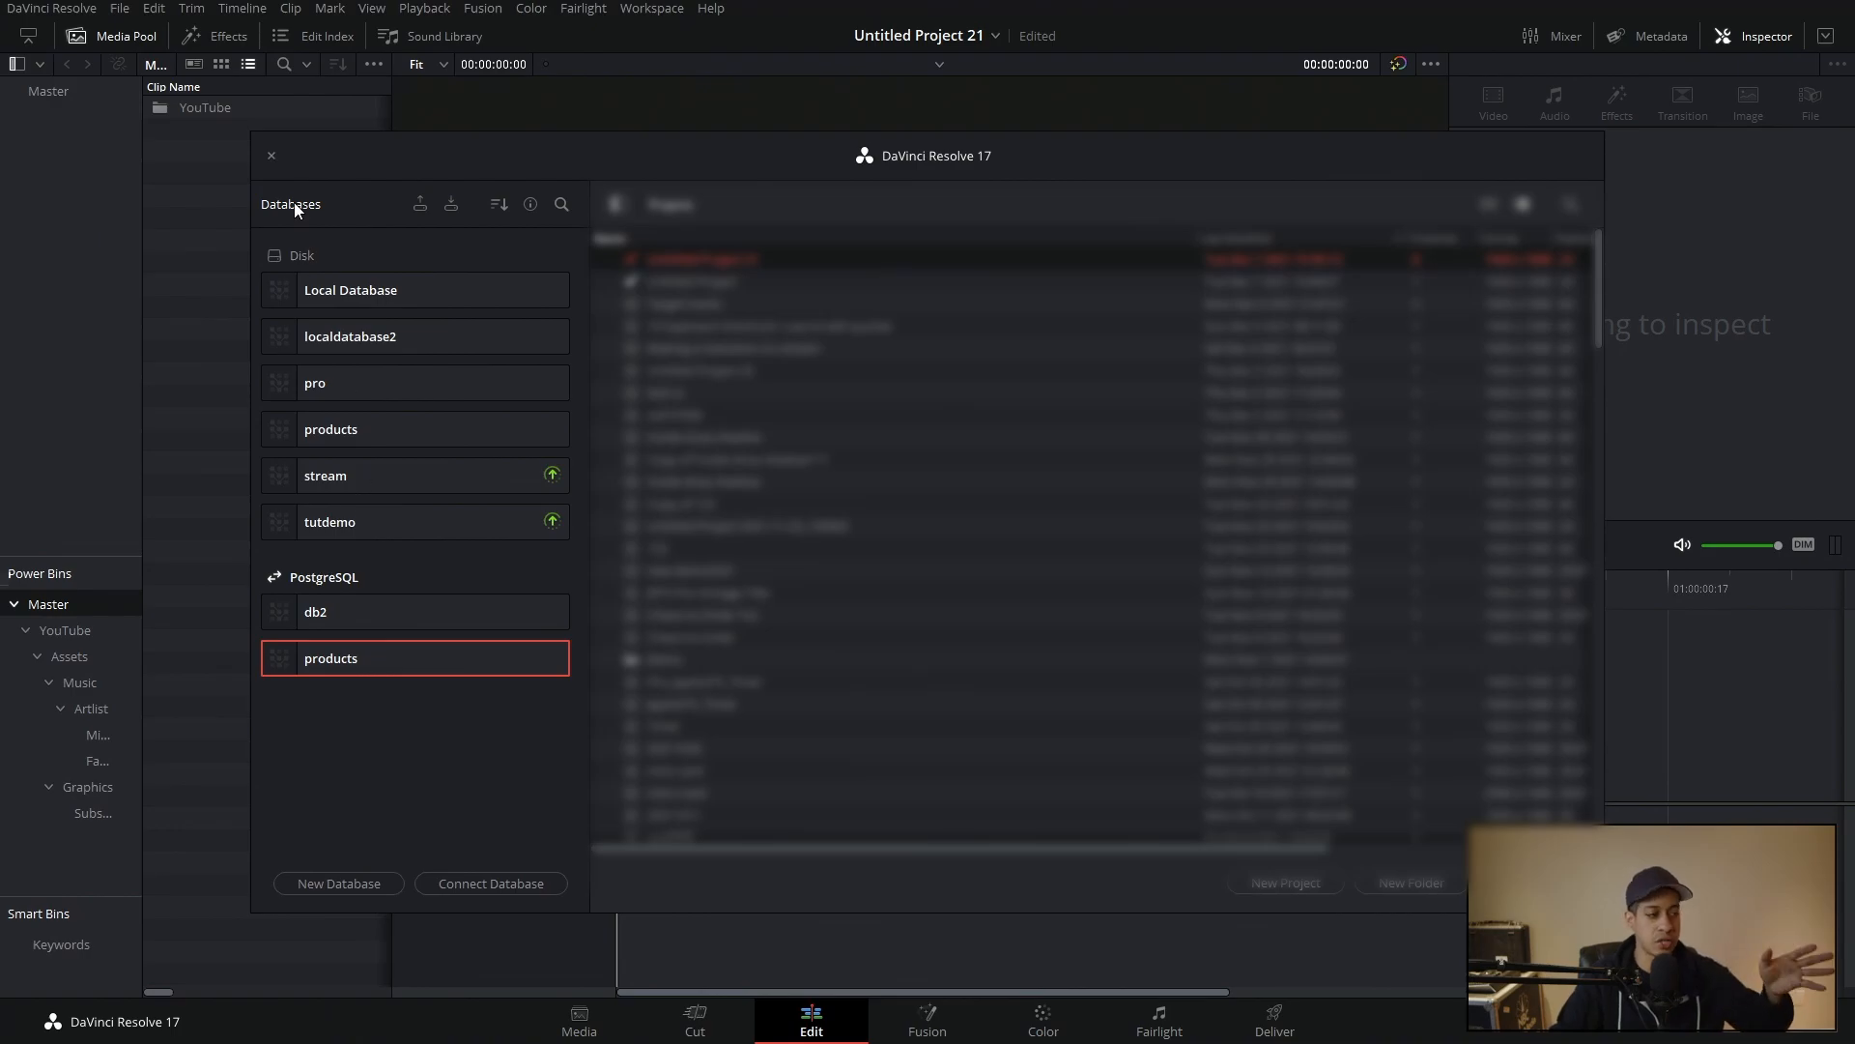
left_click(271, 154)
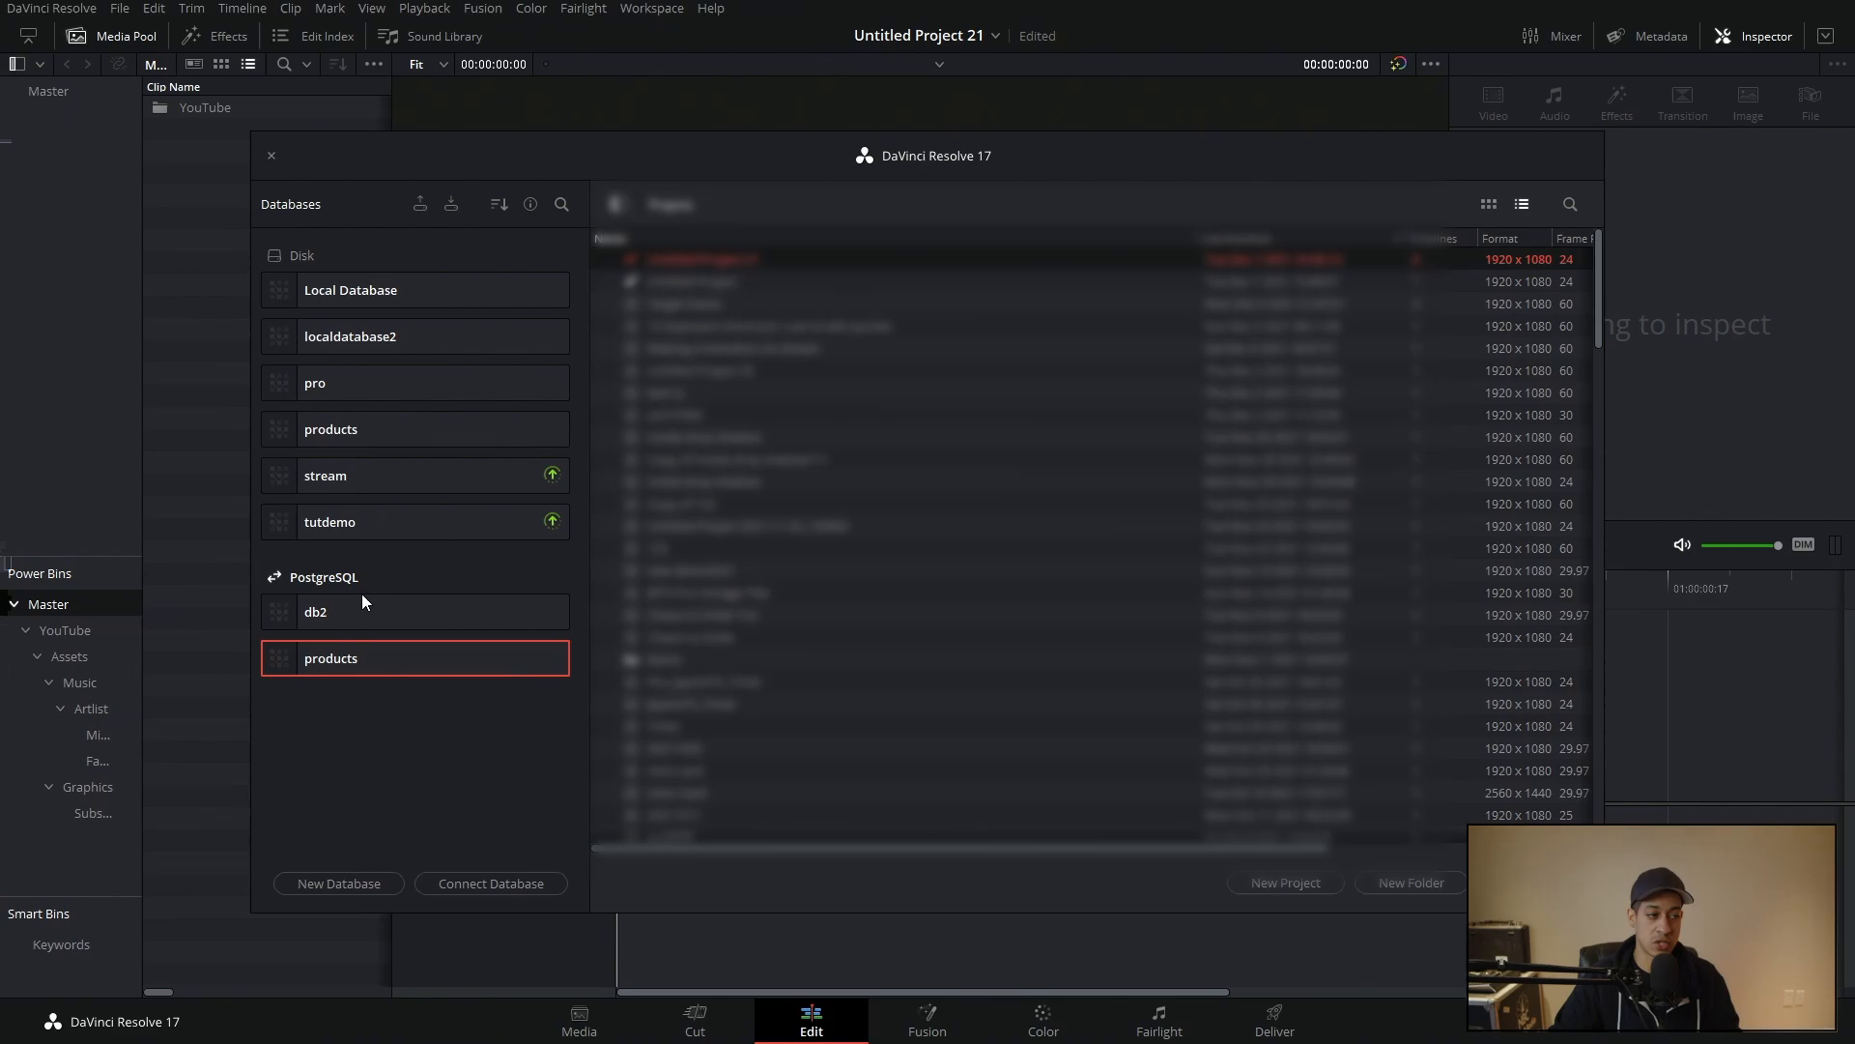
left_click(271, 154)
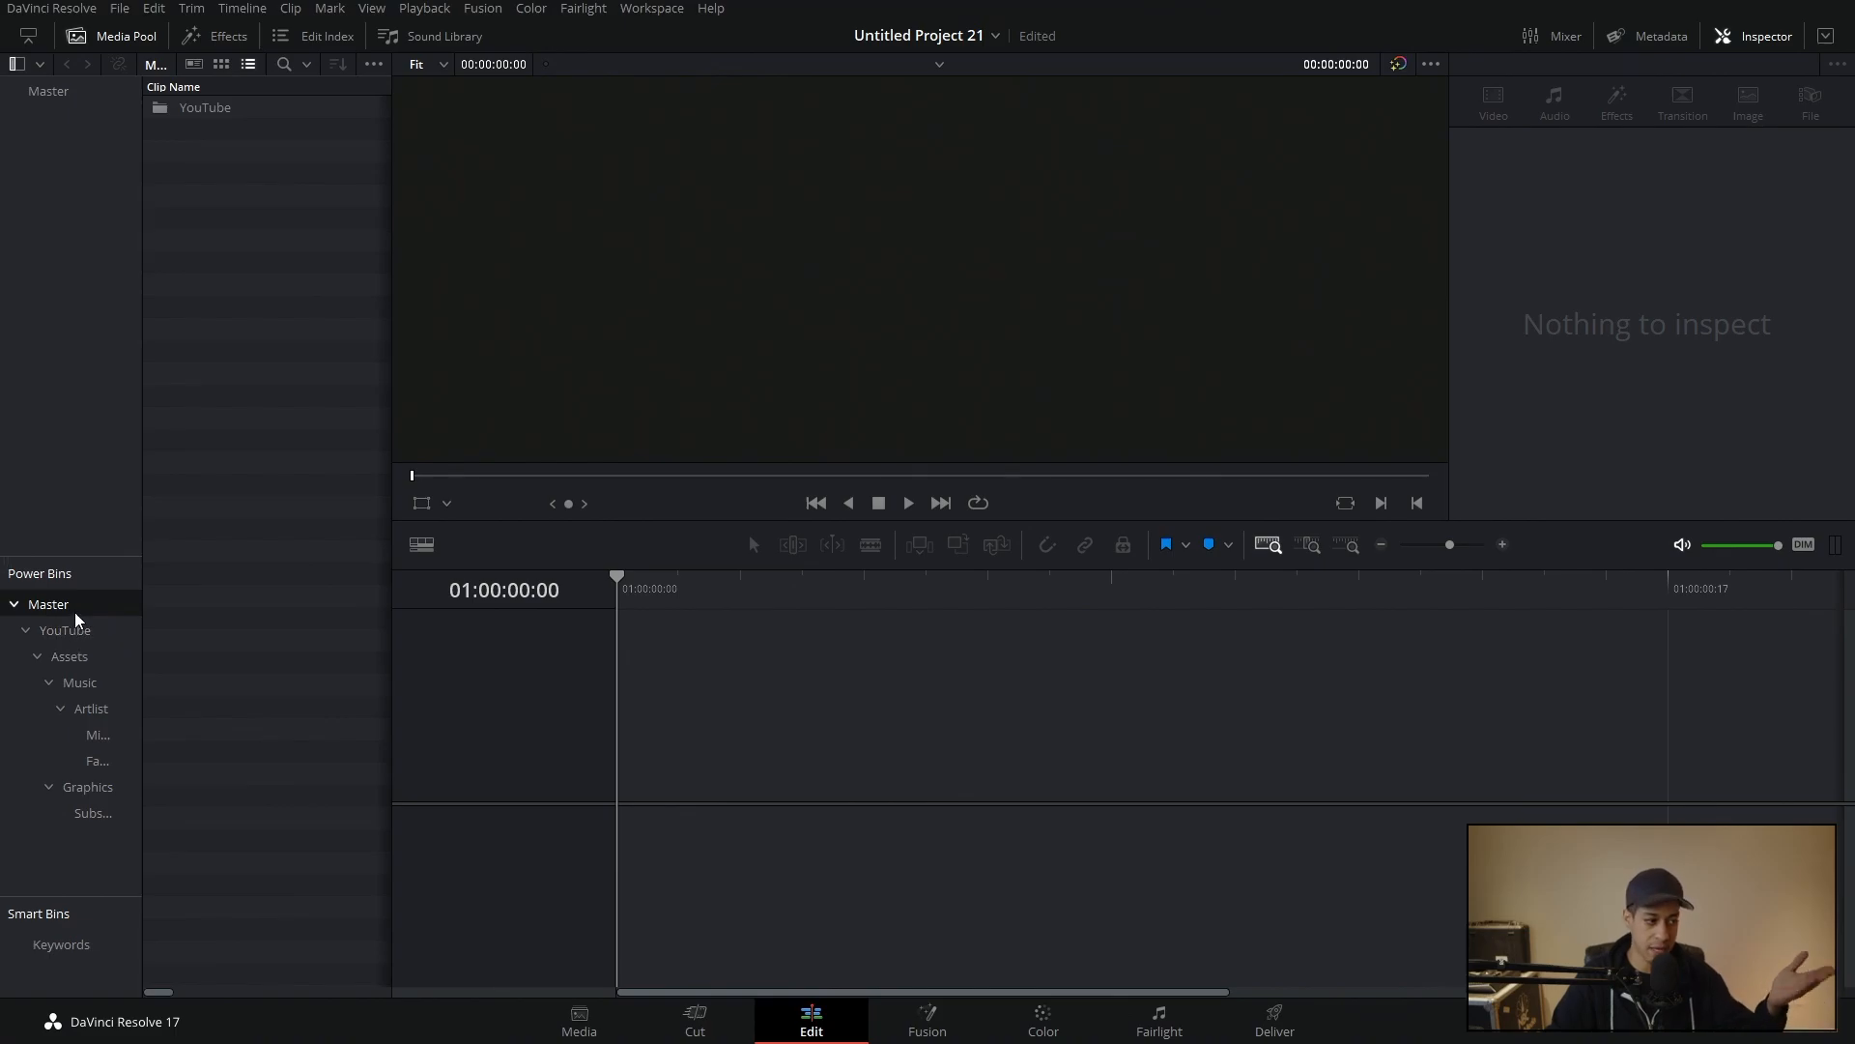
right_click(48, 603)
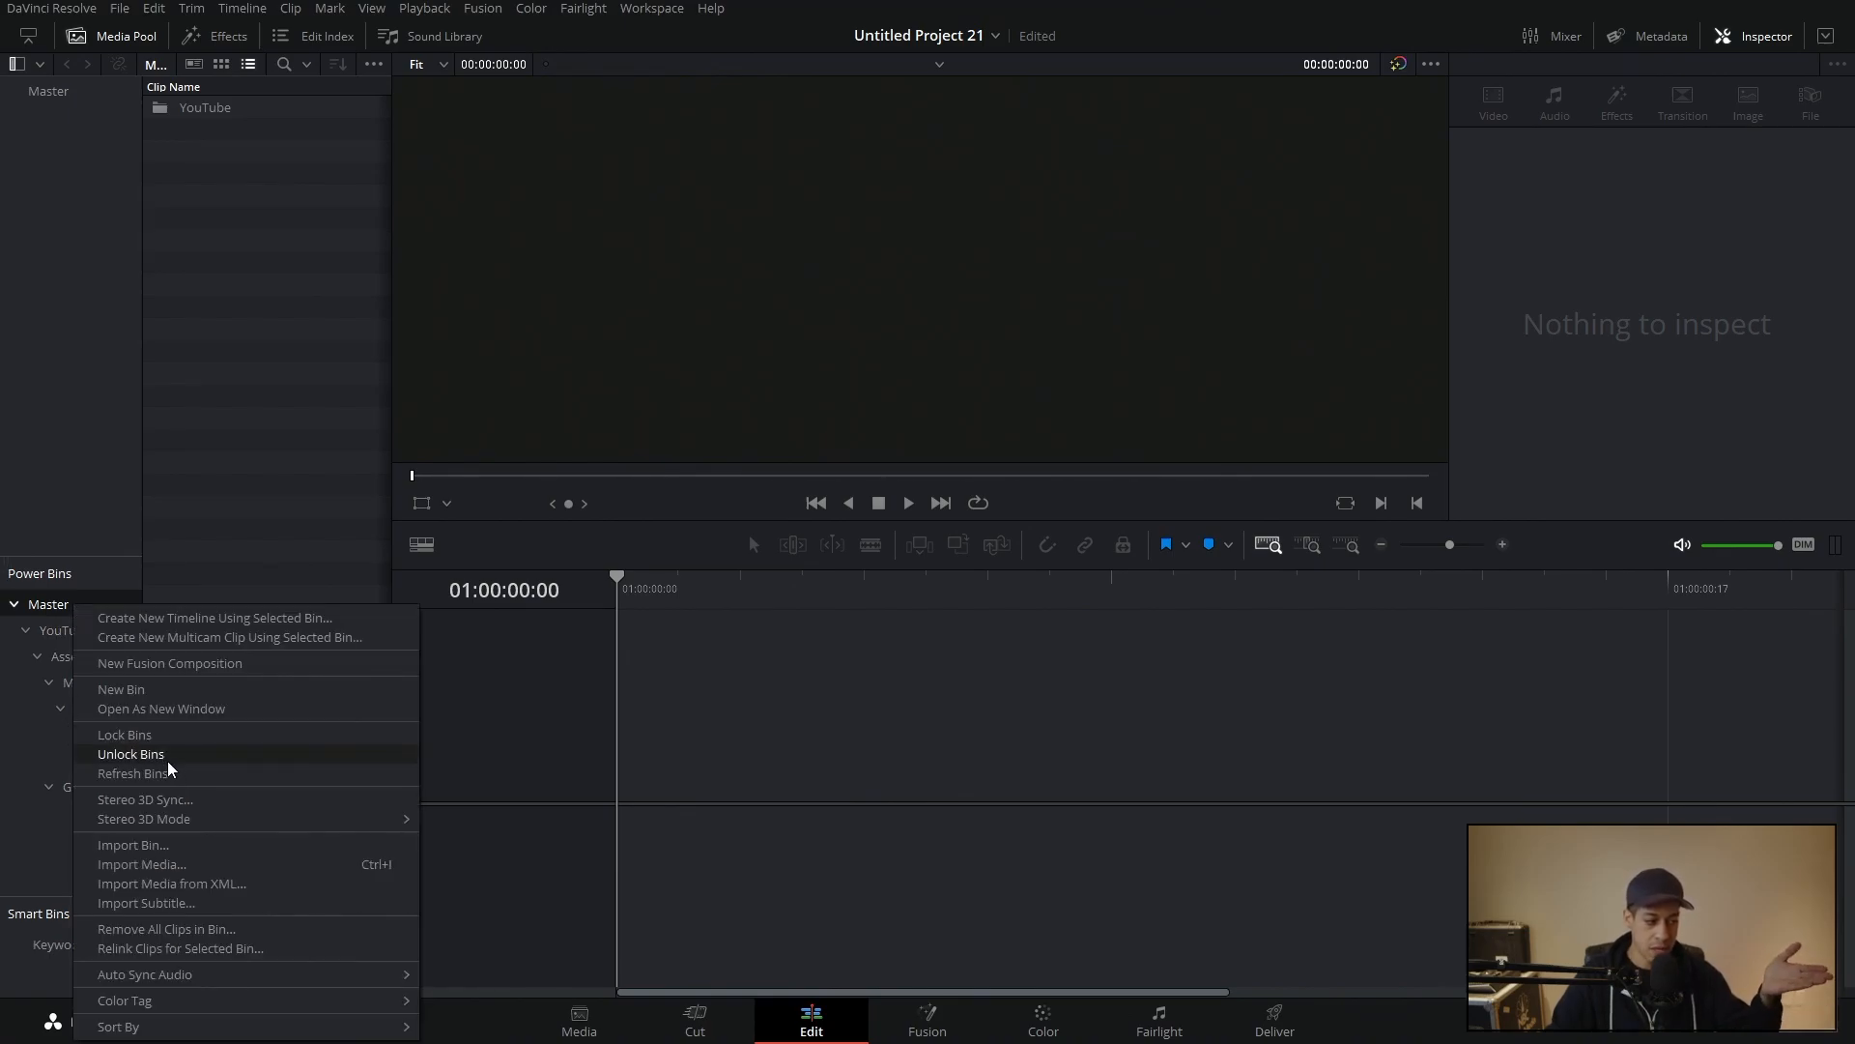